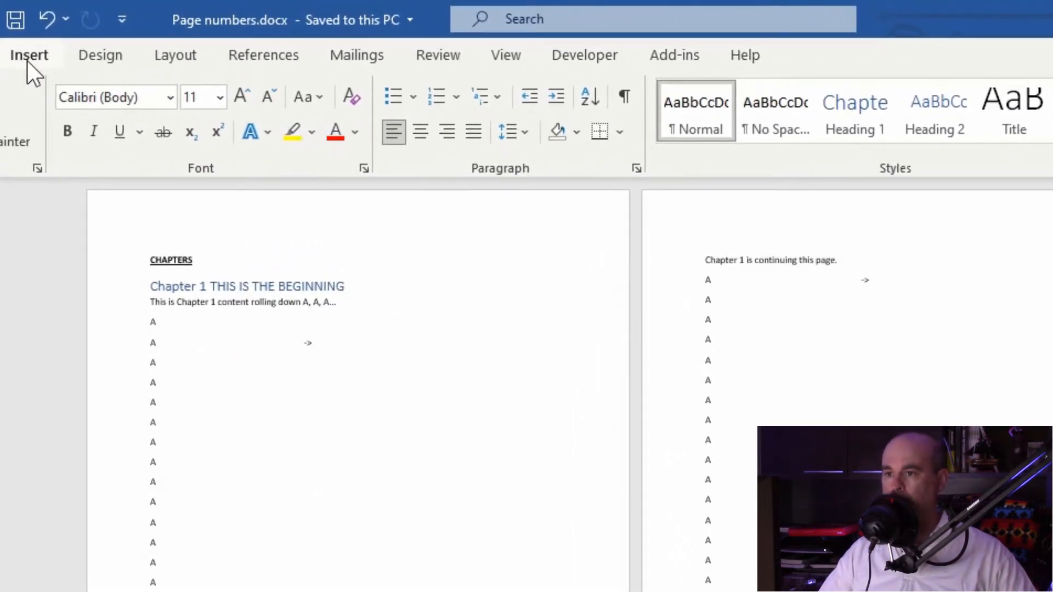
# Show the Insert ribbon's Page Number options in the Header & Footer group
pyautogui.click(29, 54)
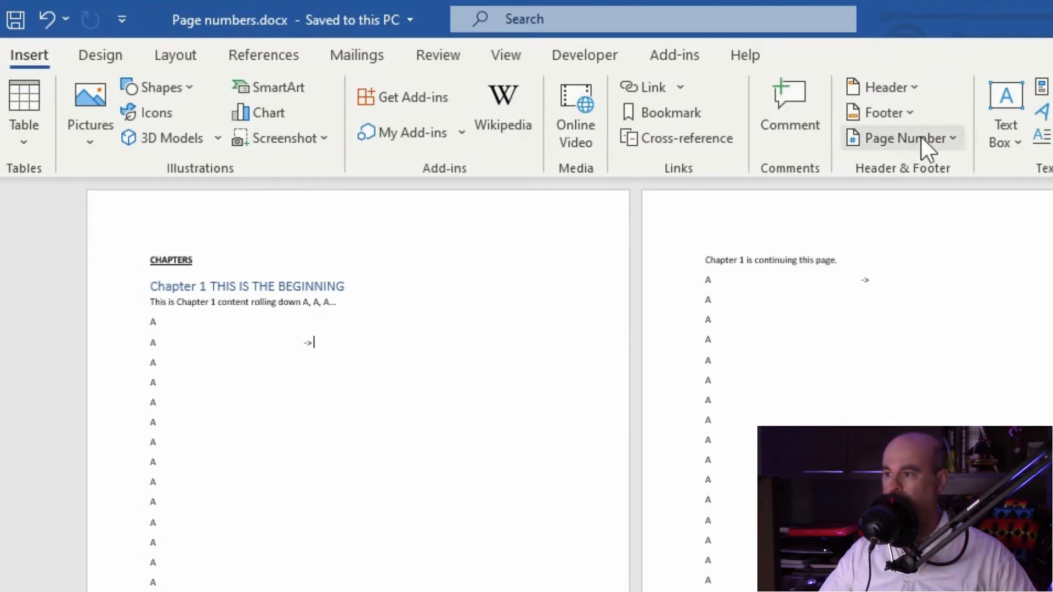
pyautogui.click(900, 138)
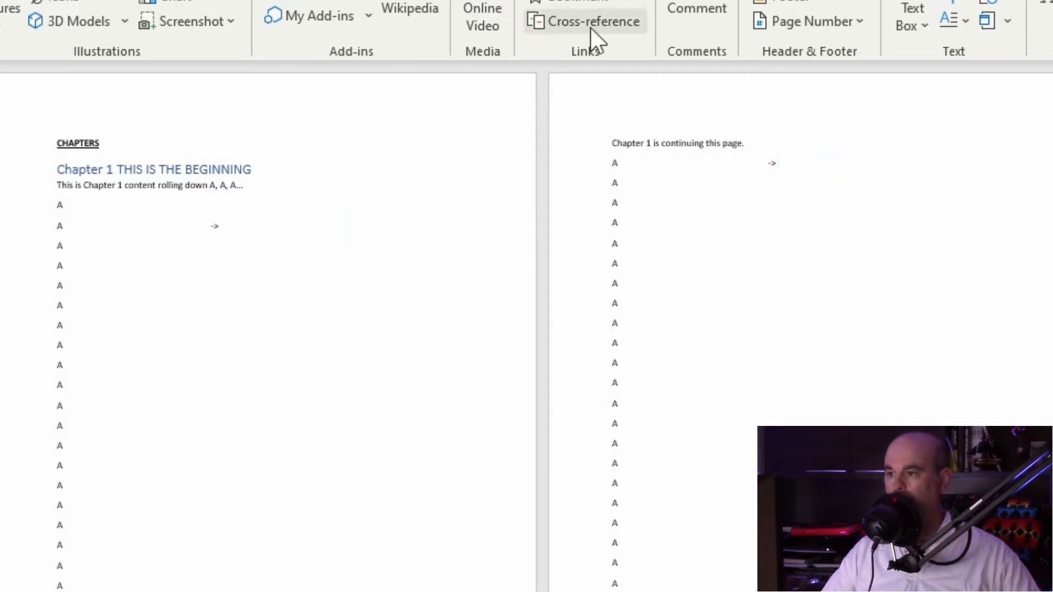
pyautogui.click(808, 21)
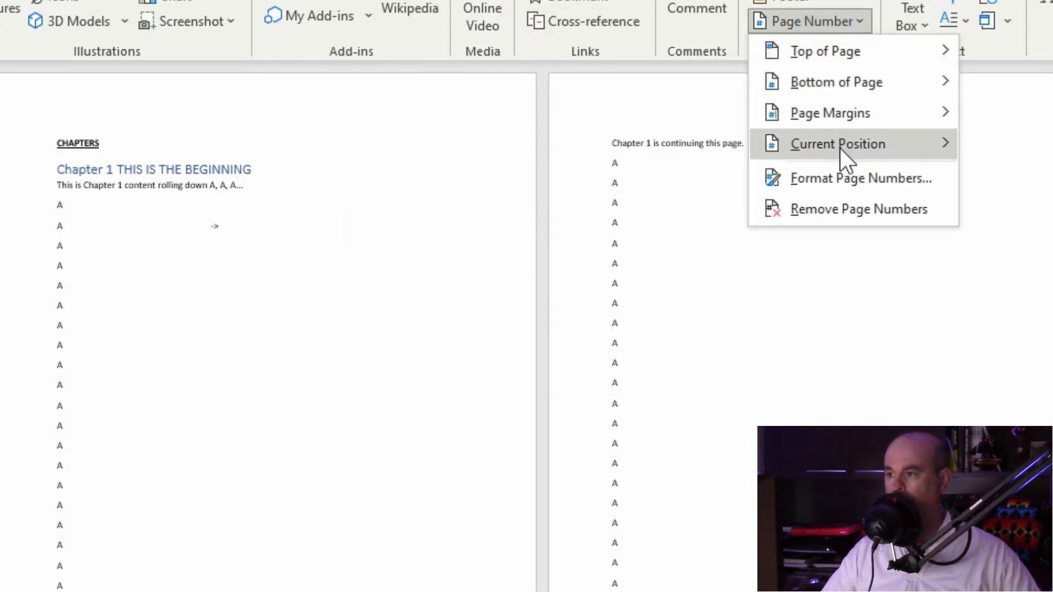
pyautogui.click(838, 144)
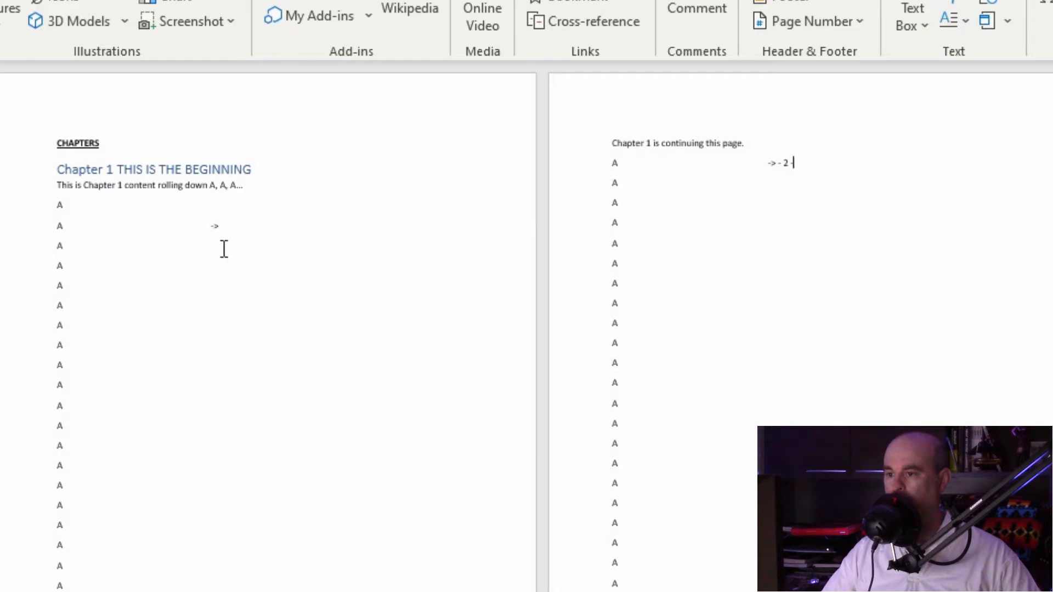
pyautogui.moveTo(255, 237)
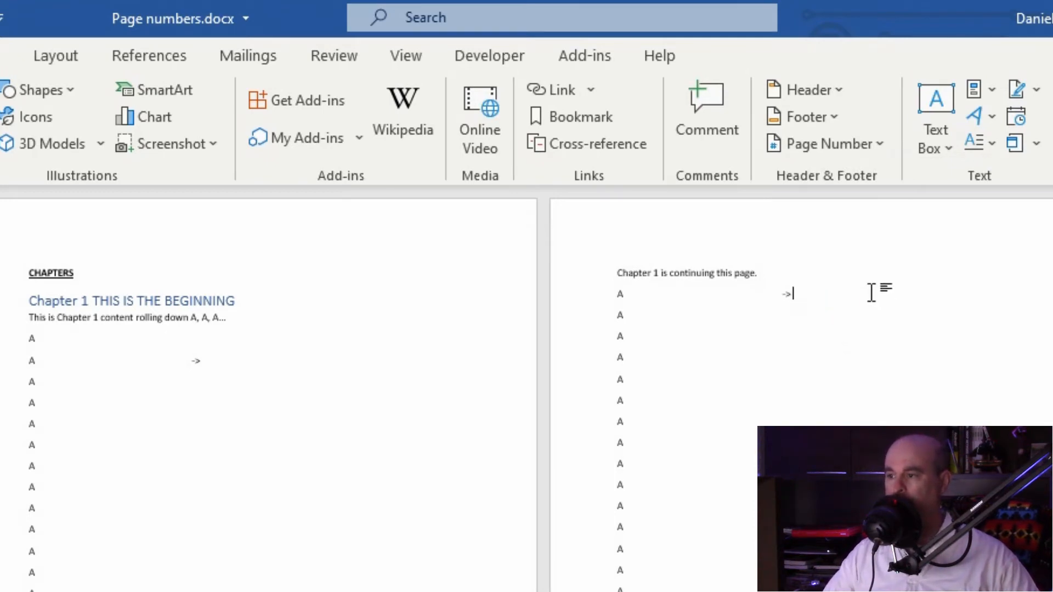
# Insert a centred Top of Page page number so headers show 1 through 4
pyautogui.click(818, 143)
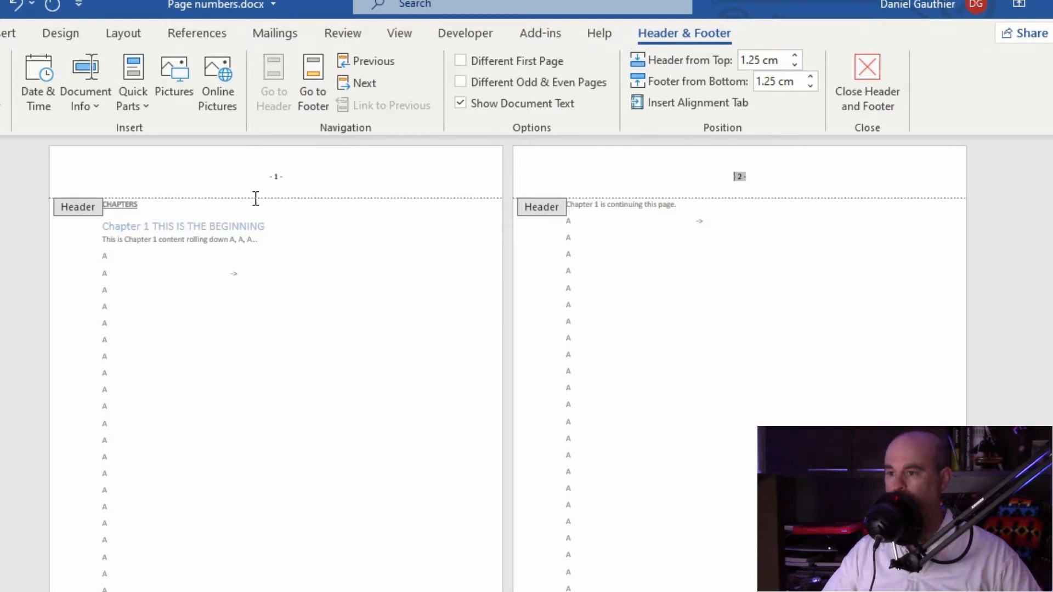
pyautogui.scroll(-3)
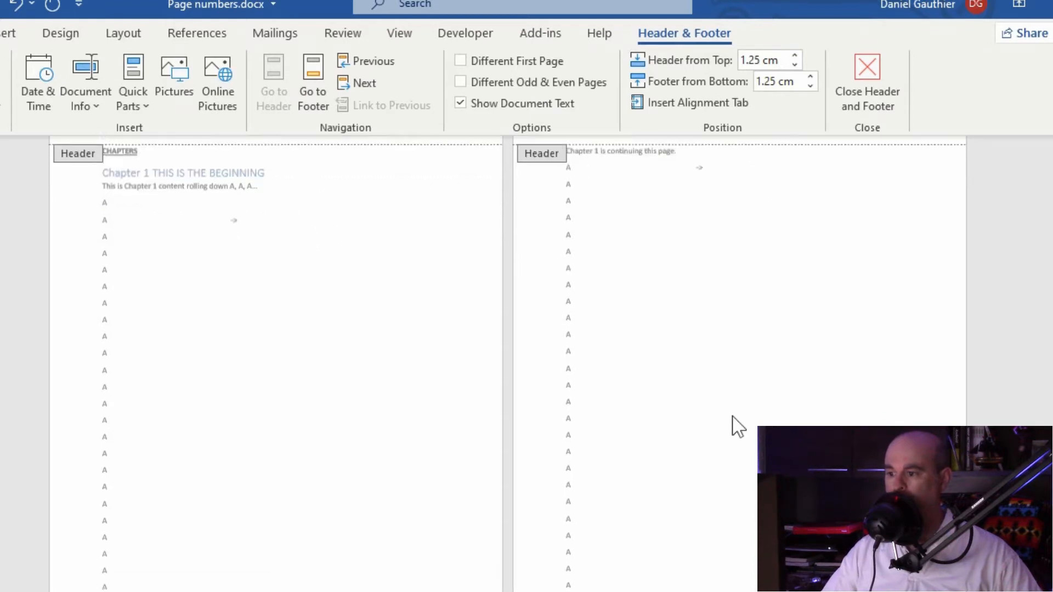
pyautogui.scroll(-3)
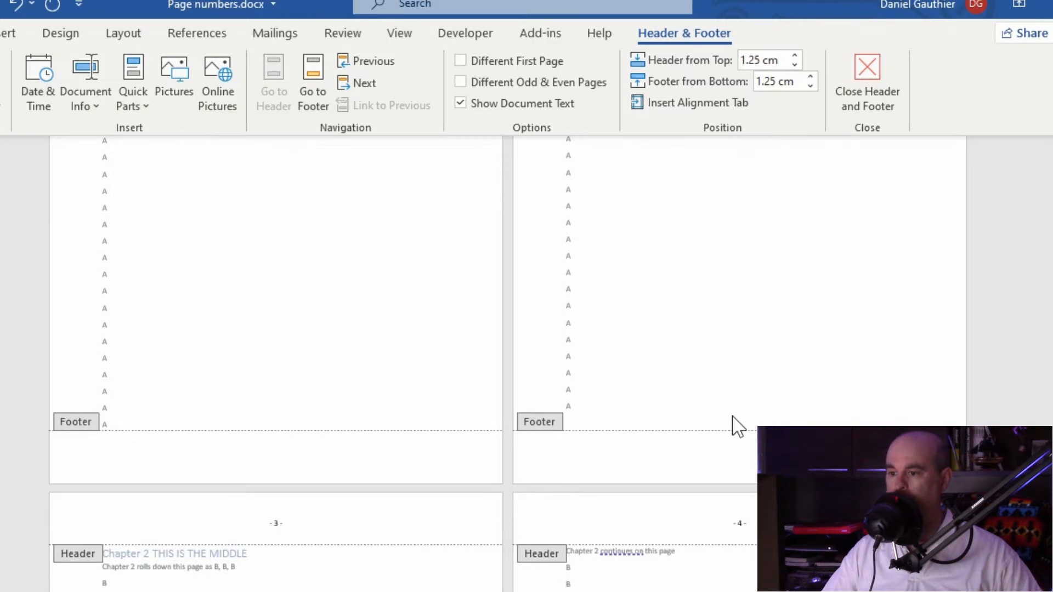
# Set the page number format to lowercase roman numerals (i, ii, iii)
pyautogui.click(866, 73)
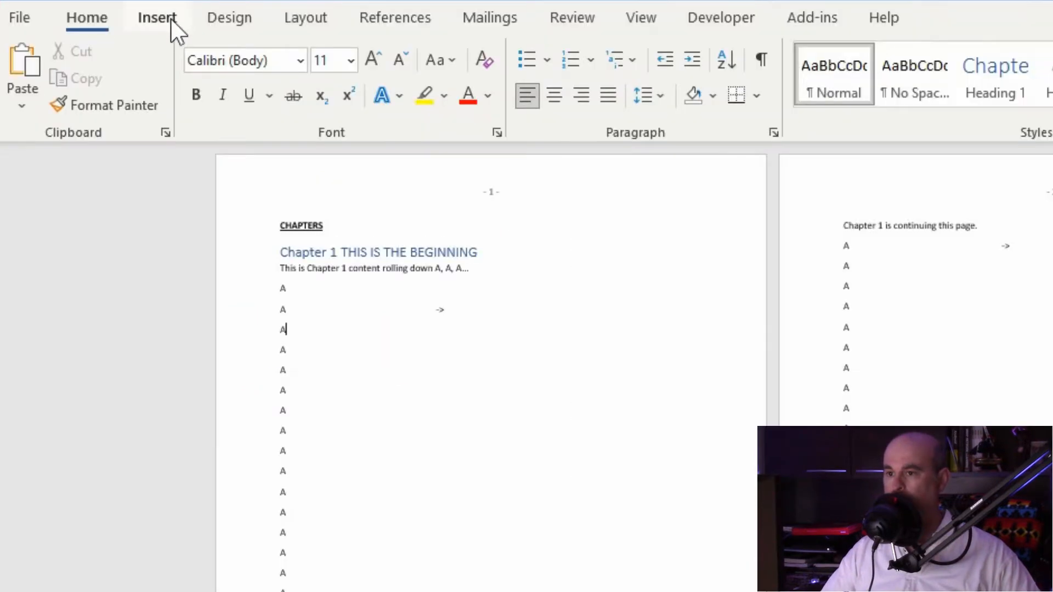
pyautogui.click(791, 100)
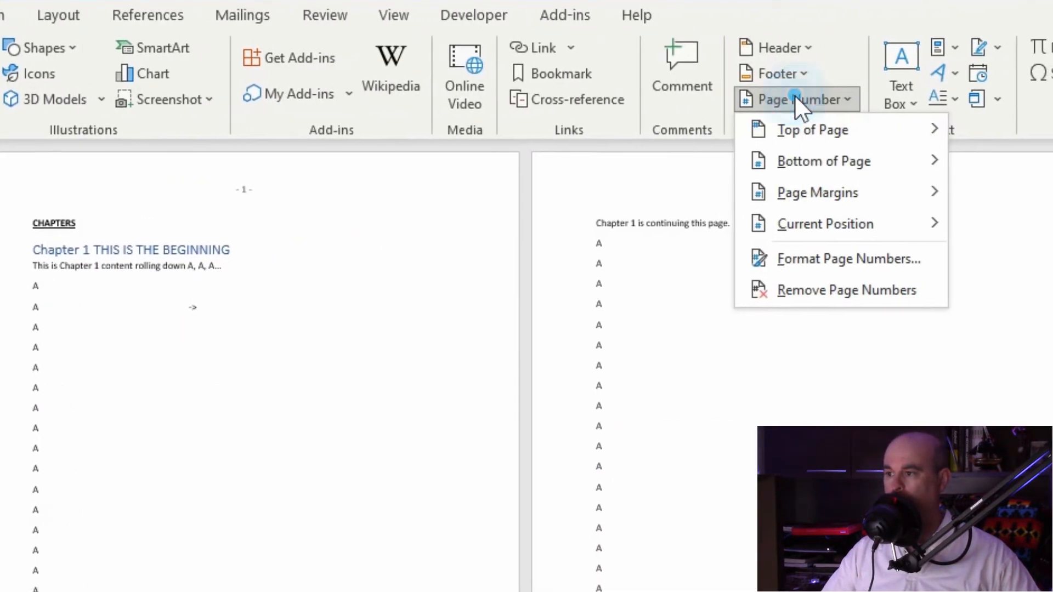
pyautogui.moveTo(847, 259)
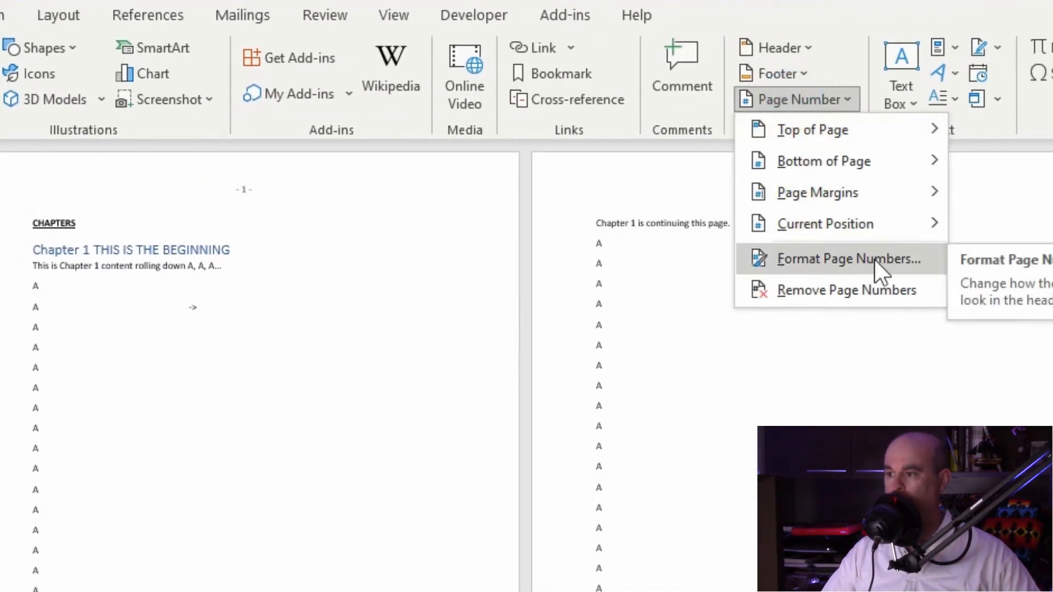
pyautogui.click(847, 259)
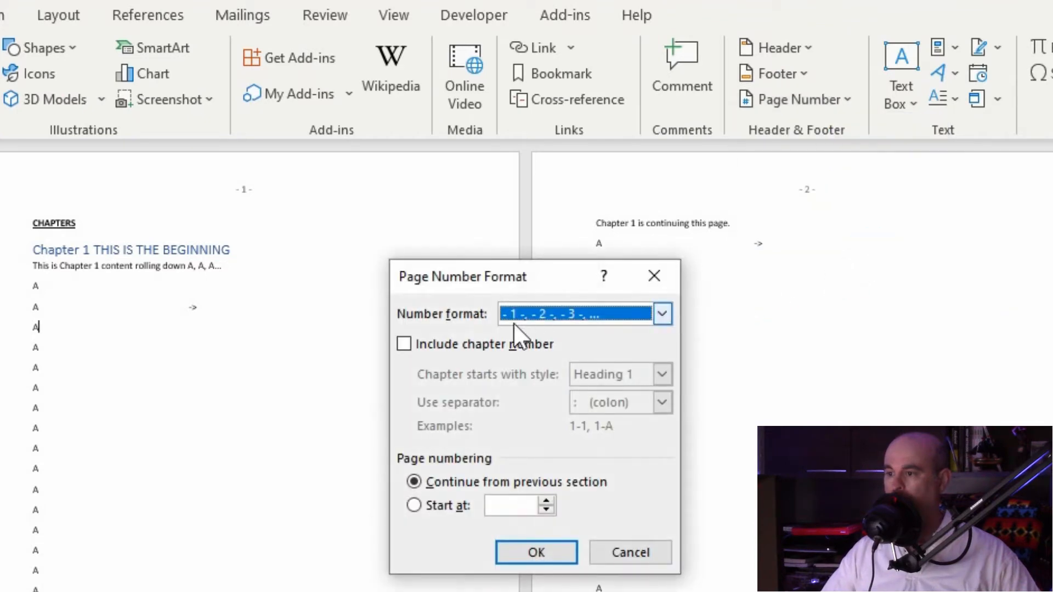
pyautogui.moveTo(483, 329)
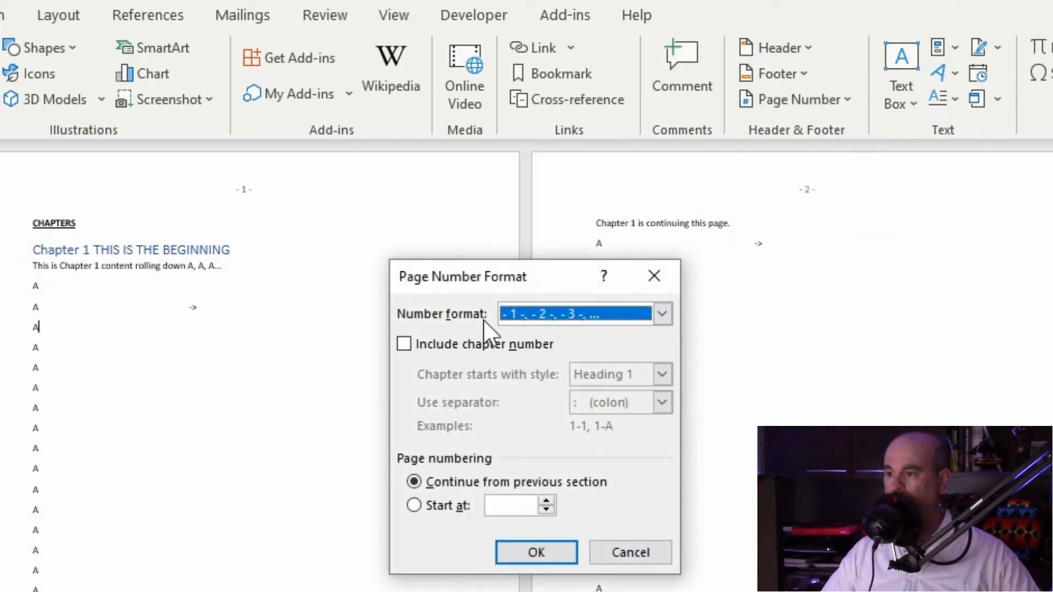
pyautogui.click(660, 313)
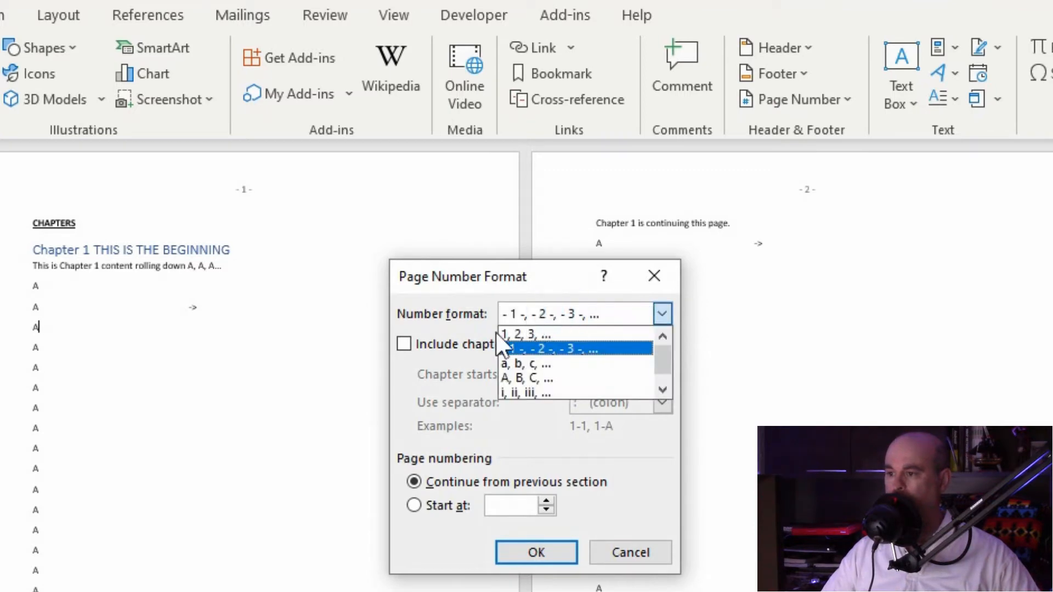
pyautogui.moveTo(528, 393)
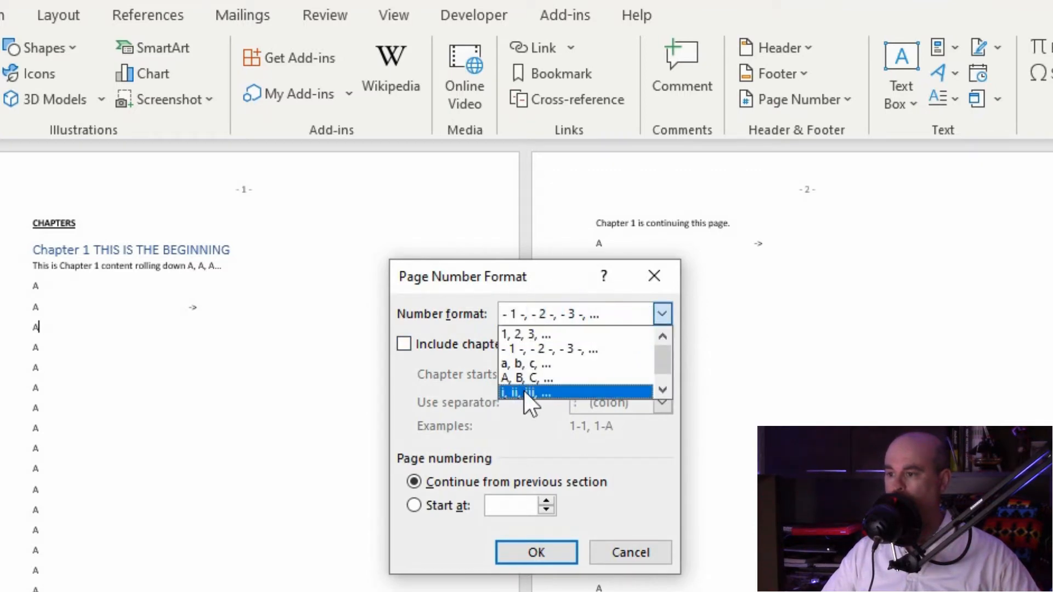
pyautogui.click(527, 393)
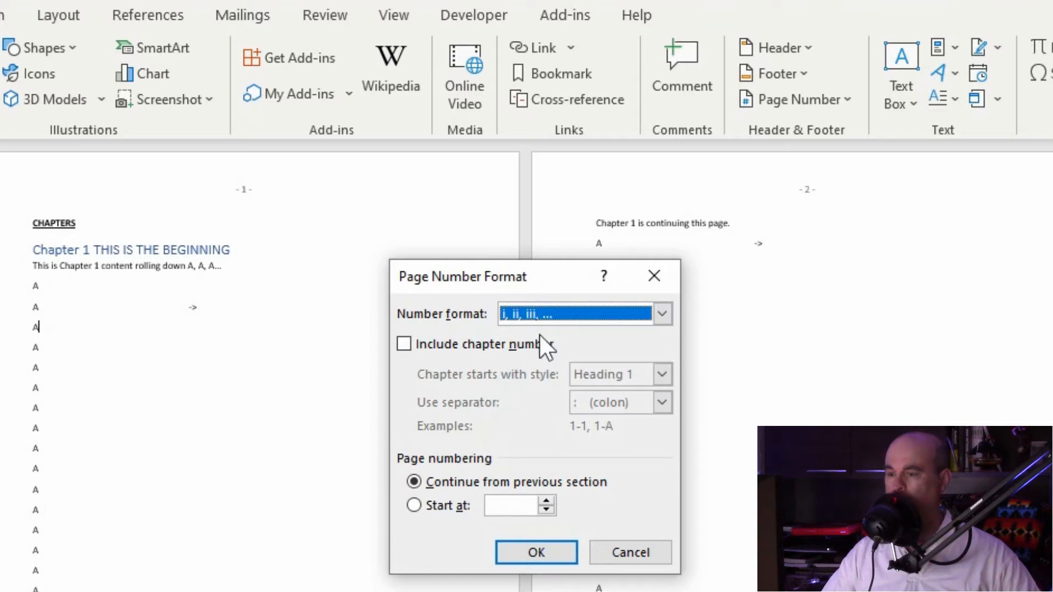
pyautogui.moveTo(402, 363)
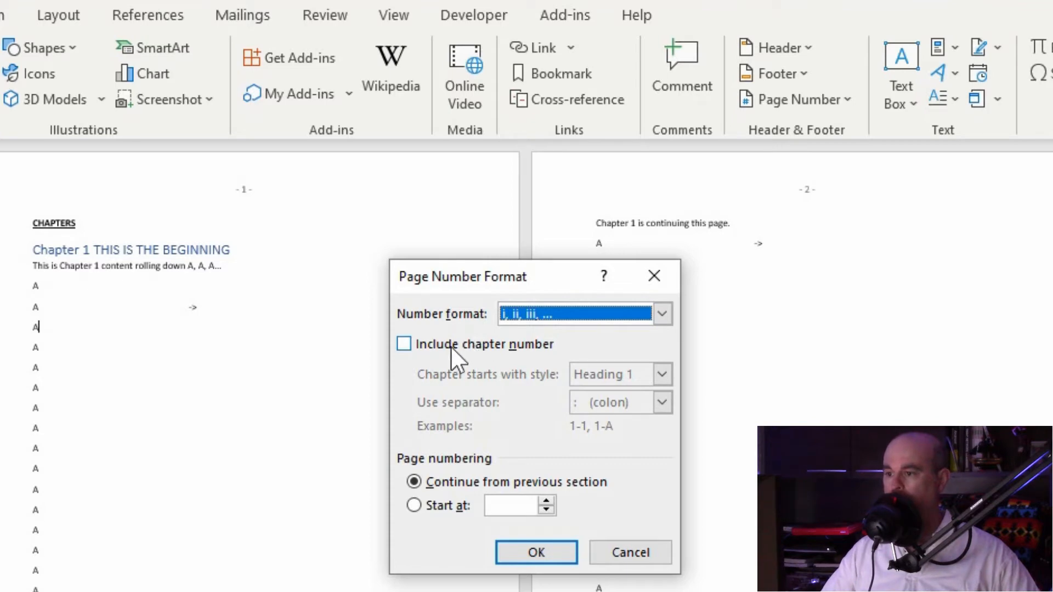
# Include the Heading 1 chapter number with a colon separator
pyautogui.click(403, 343)
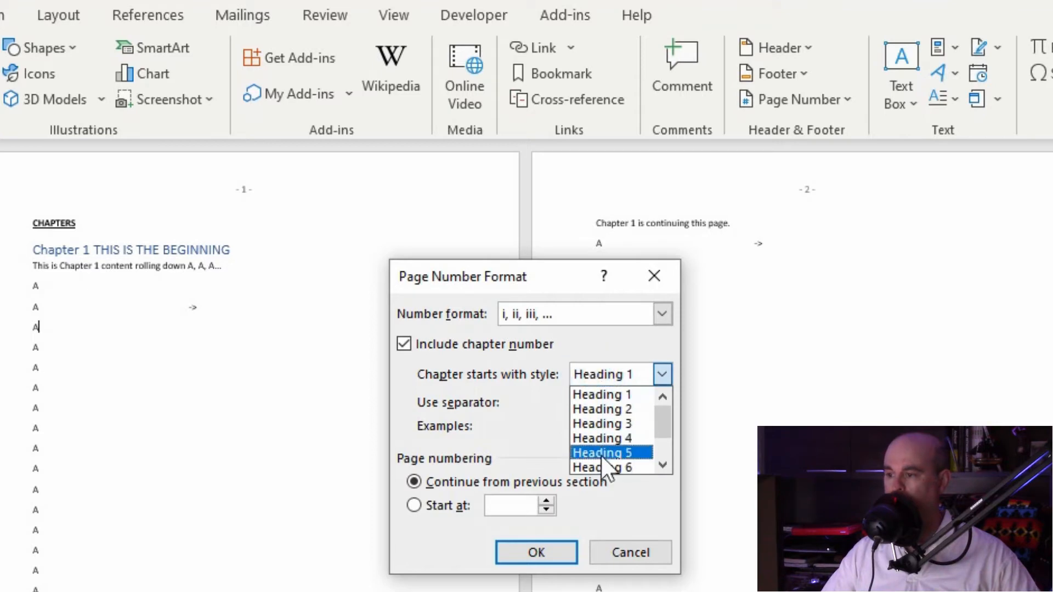
pyautogui.click(608, 393)
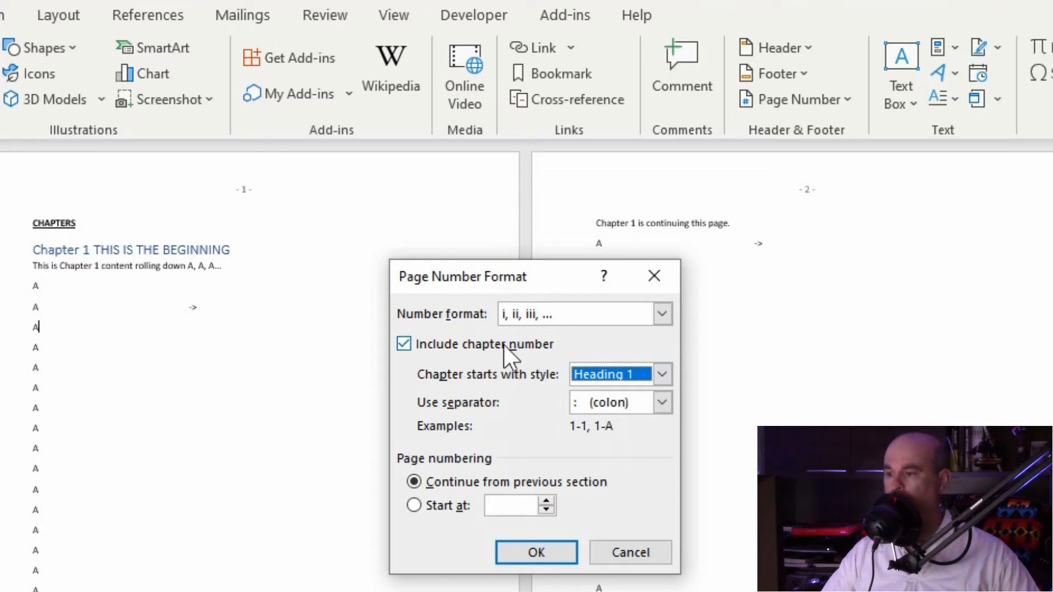
pyautogui.moveTo(569, 423)
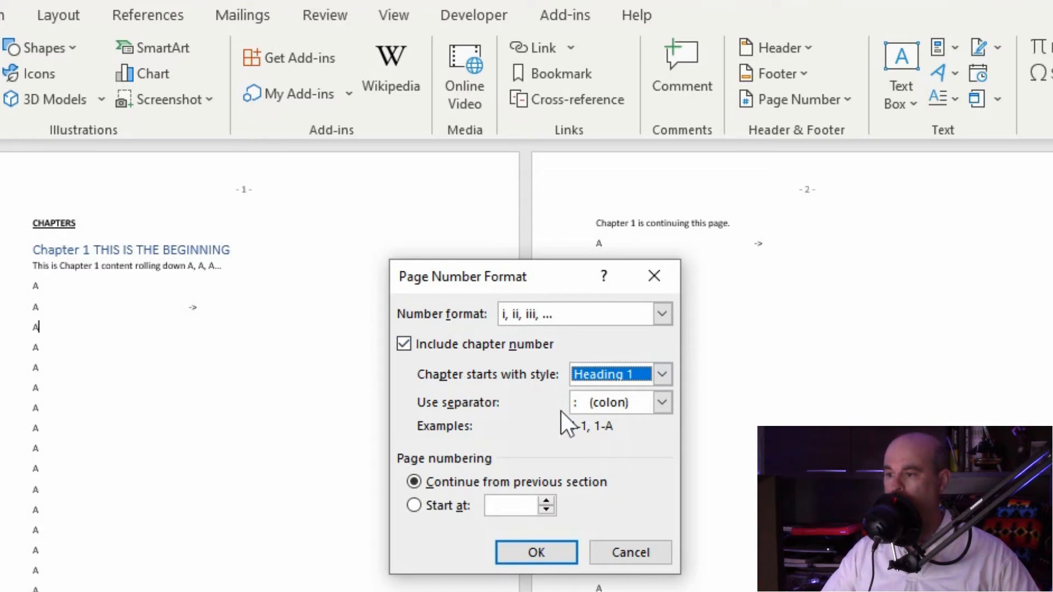
pyautogui.click(661, 402)
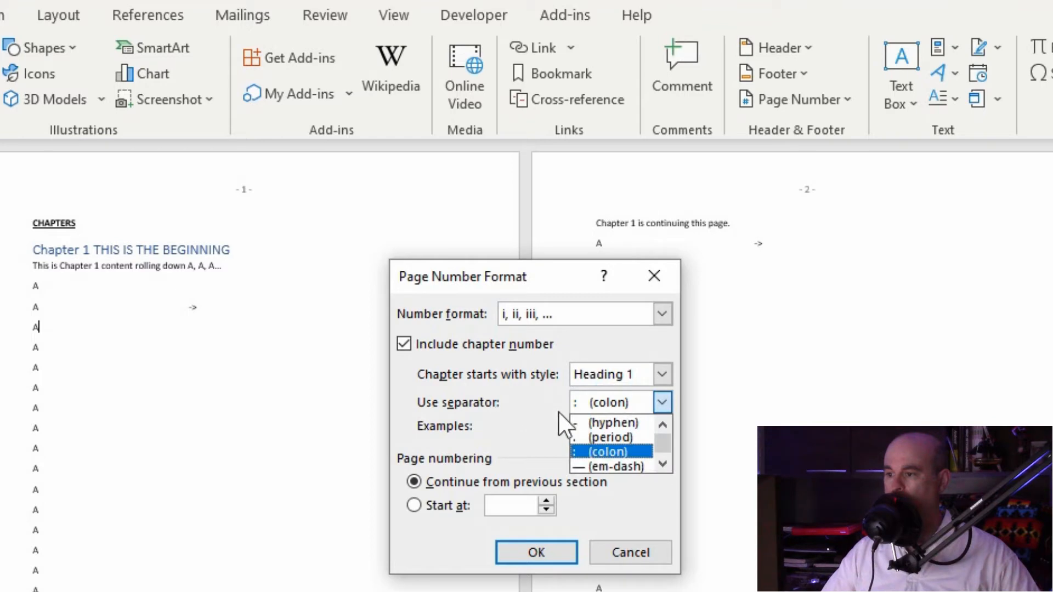
pyautogui.click(608, 451)
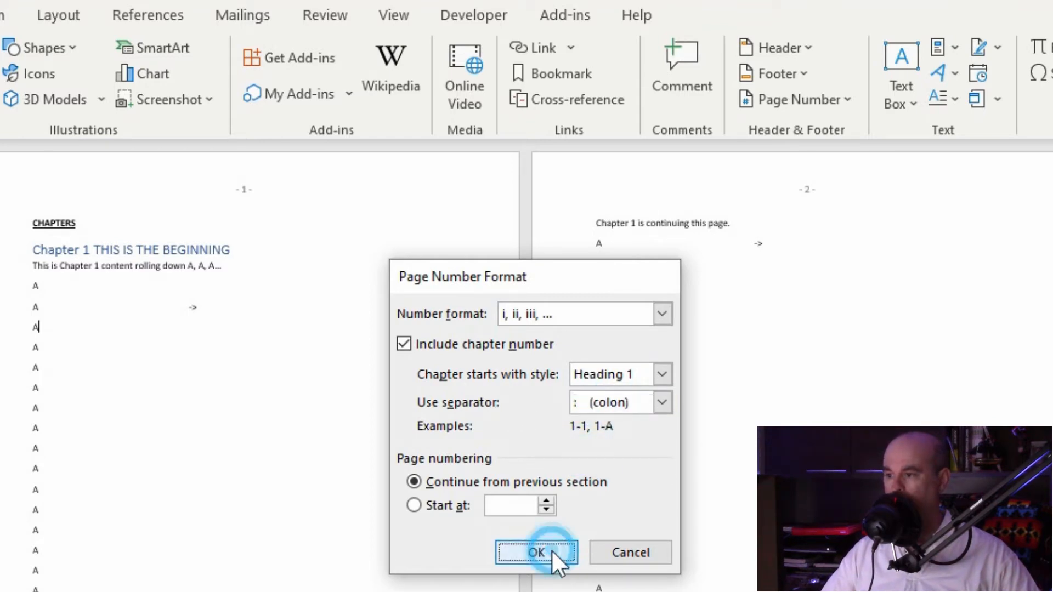
# Apply the format so headers read 1:i, 1:ii, 2:iii, 2:iv and review the pages
pyautogui.click(535, 552)
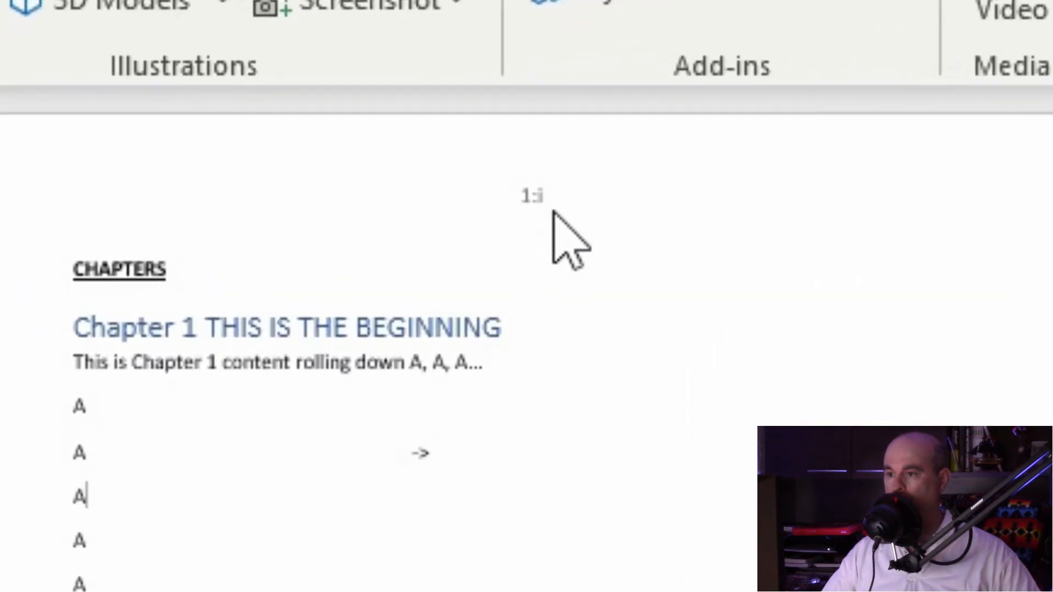
pyautogui.scroll(-3)
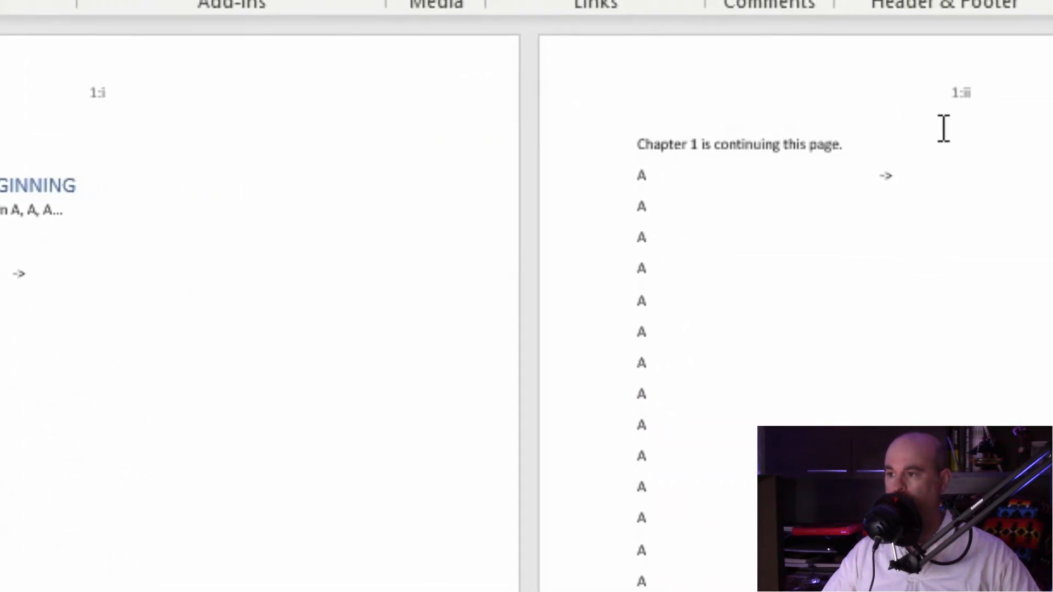
pyautogui.moveTo(950, 138)
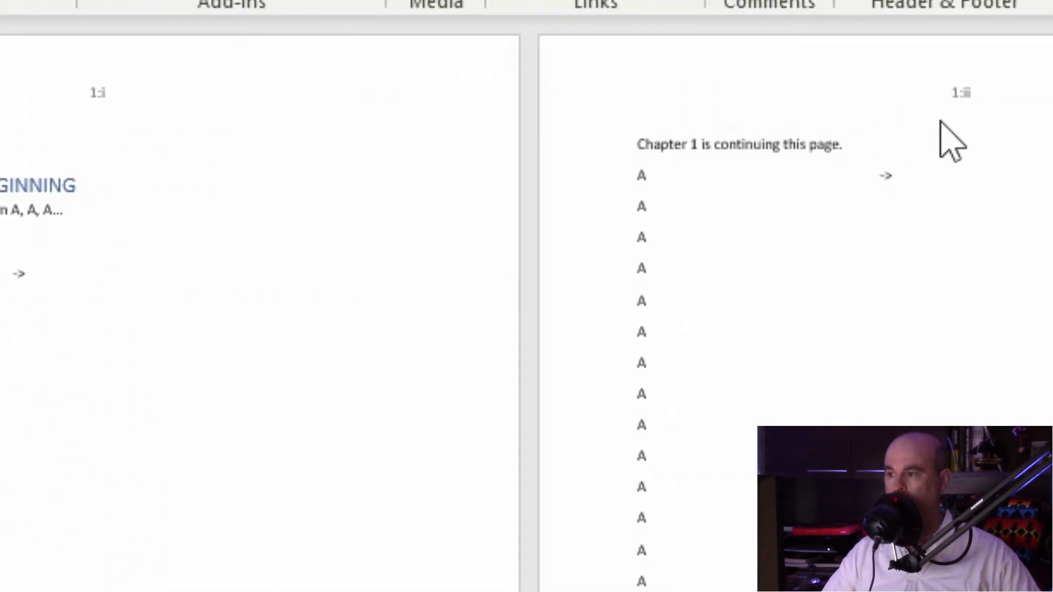
pyautogui.moveTo(1001, 127)
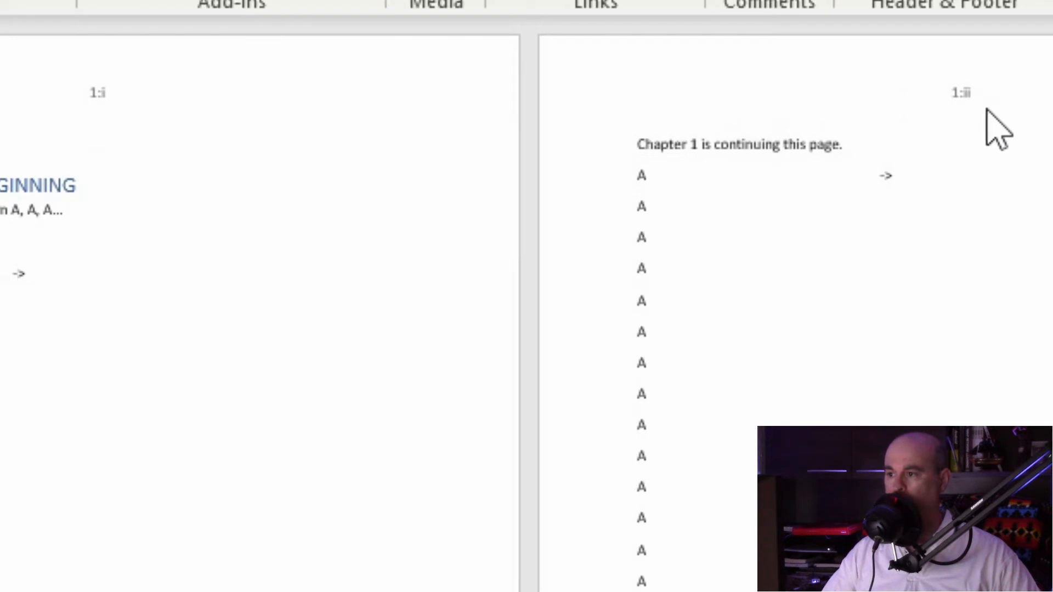
pyautogui.scroll(-3)
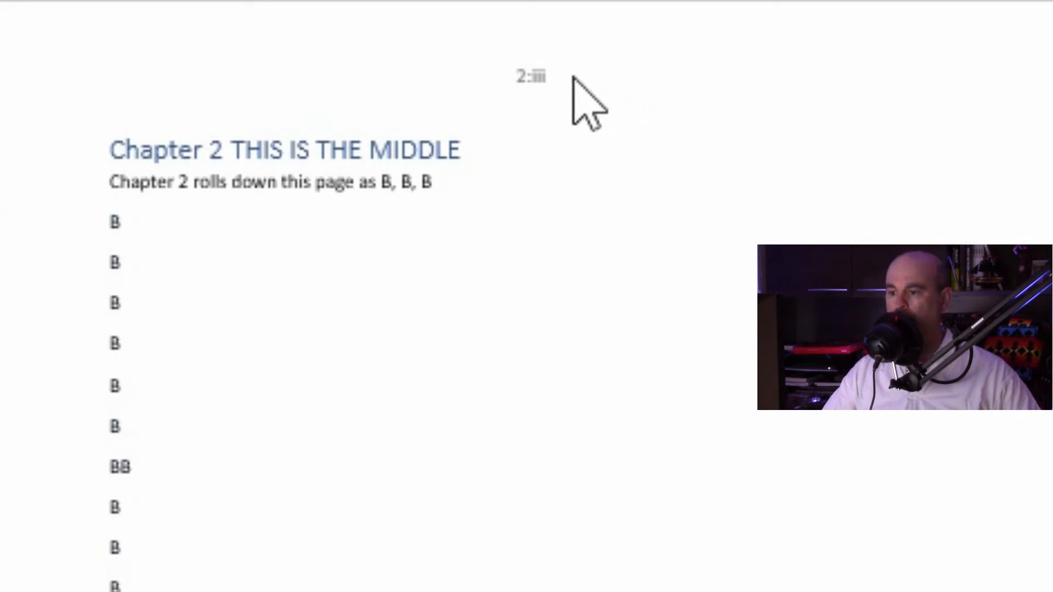
pyautogui.scroll(-3)
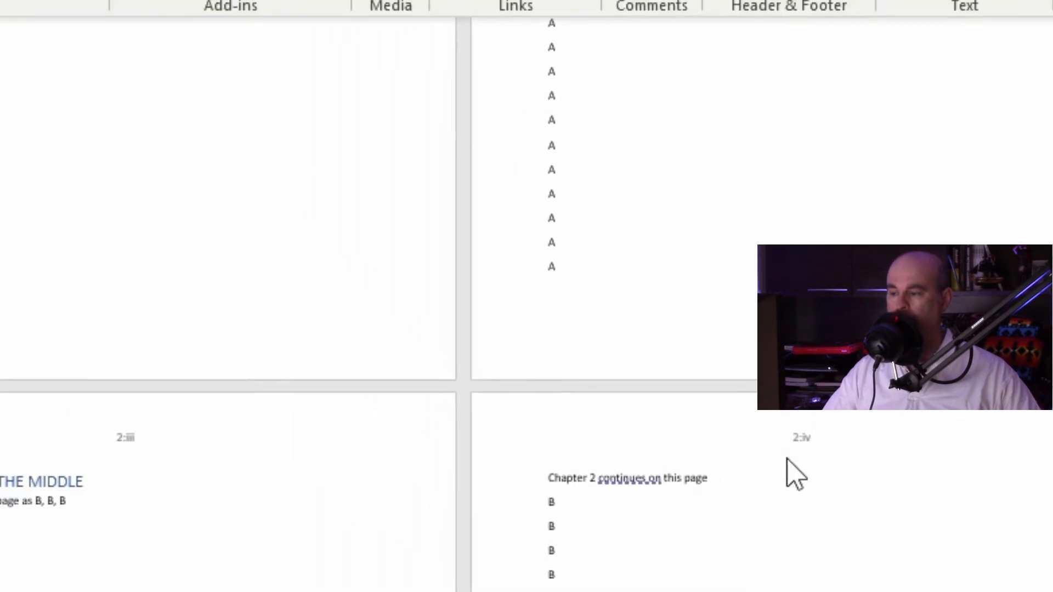
pyautogui.click(853, 21)
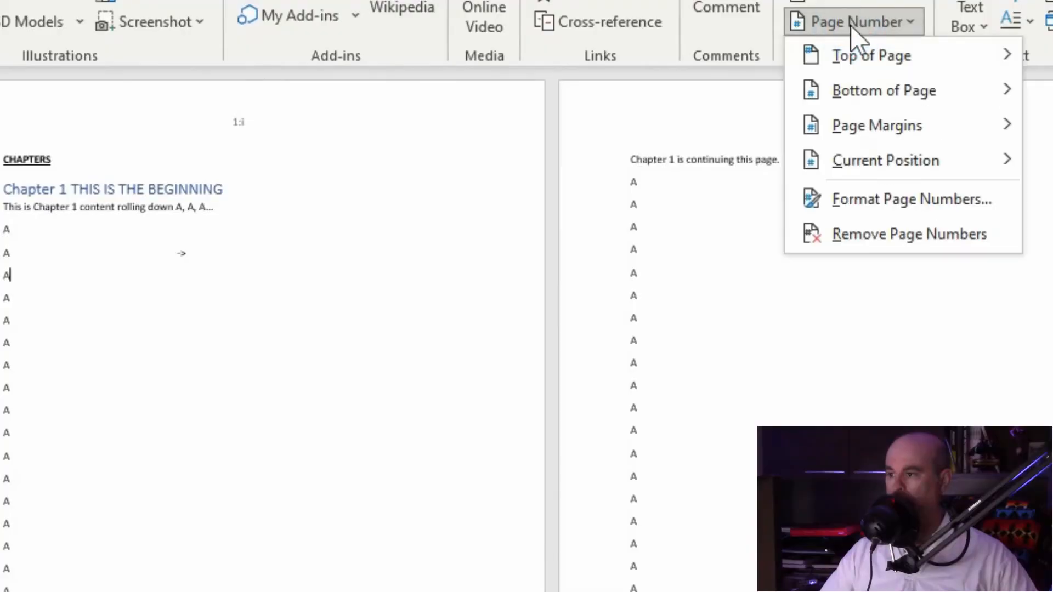
# Set Start at to iii so the first chapter's headers read 1:iii and 1:iv
pyautogui.click(912, 199)
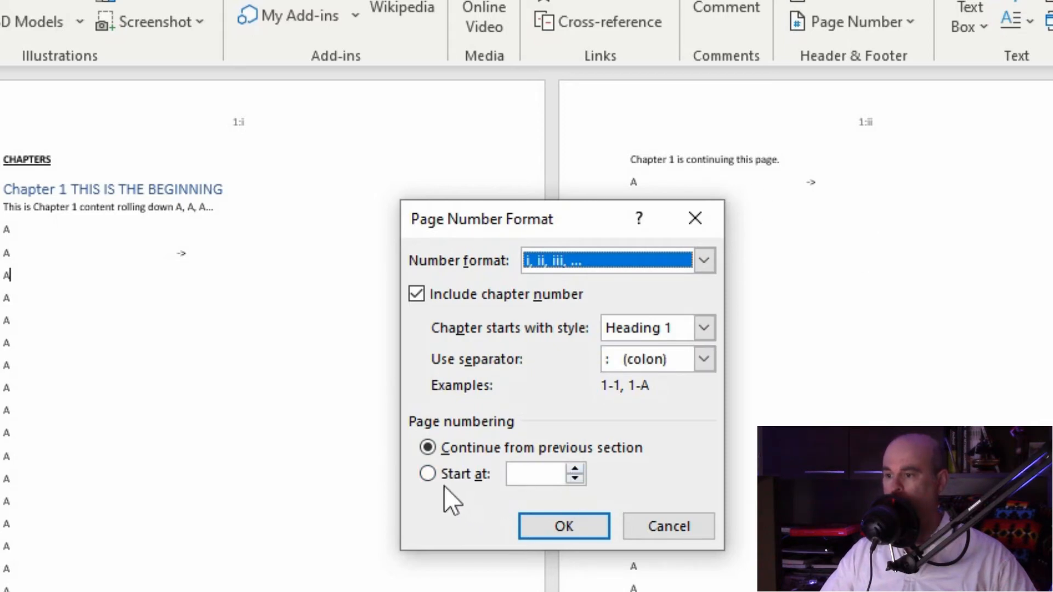
pyautogui.click(427, 474)
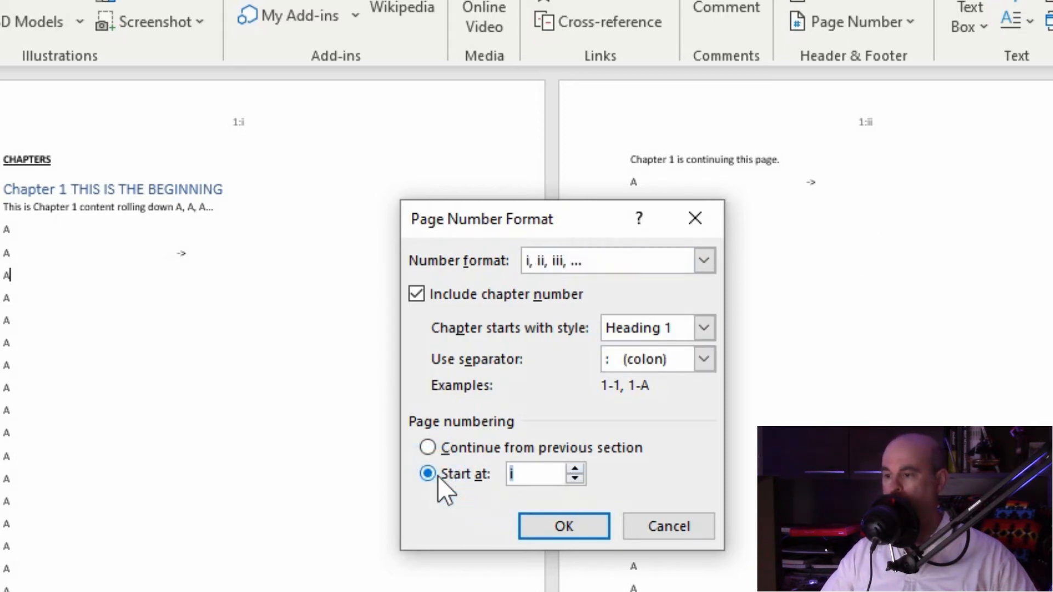
pyautogui.click(579, 469)
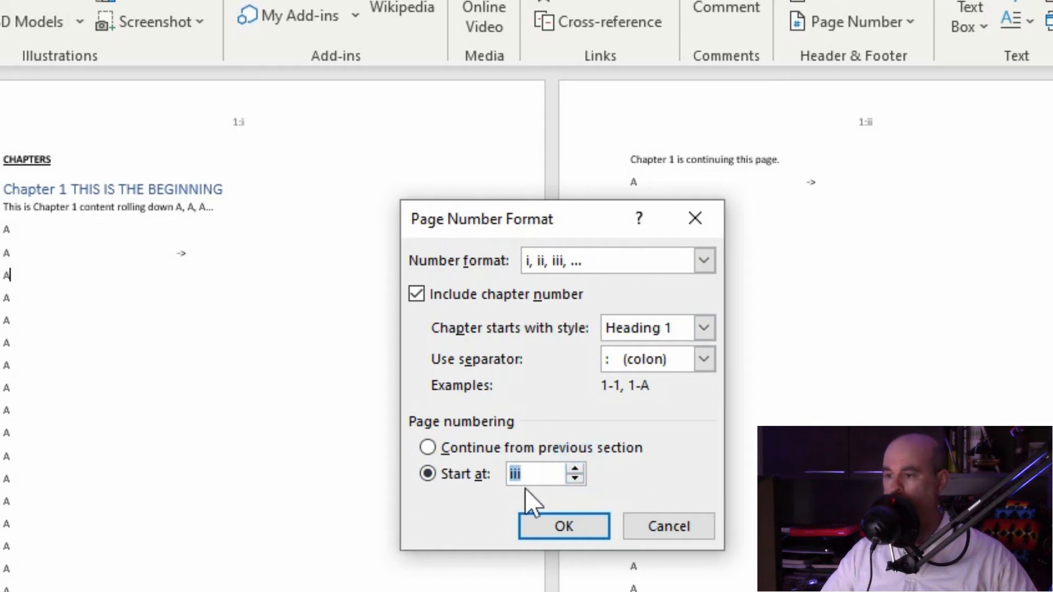
pyautogui.moveTo(500, 295)
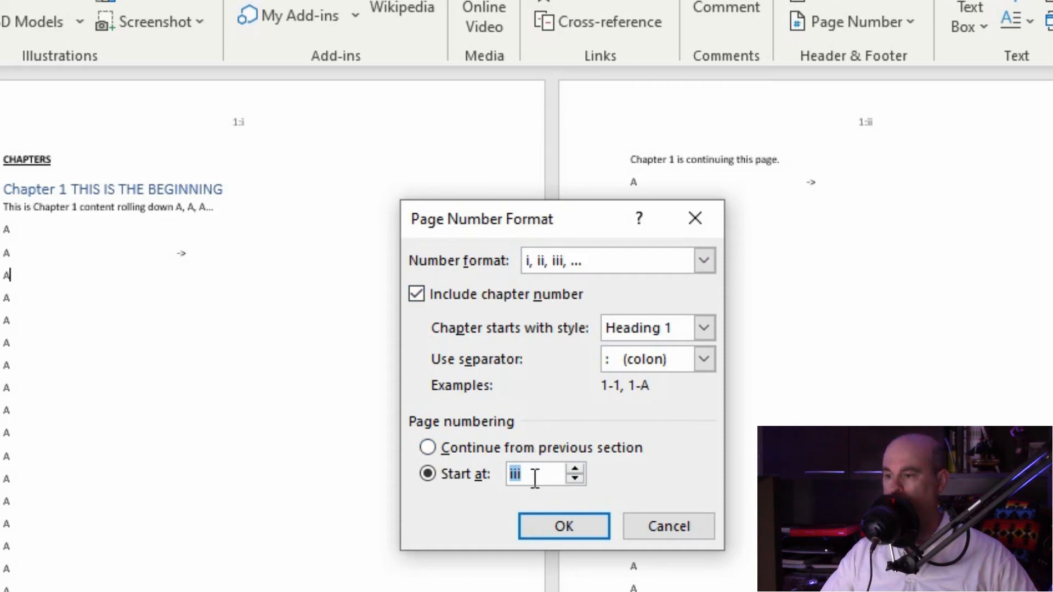
pyautogui.click(563, 525)
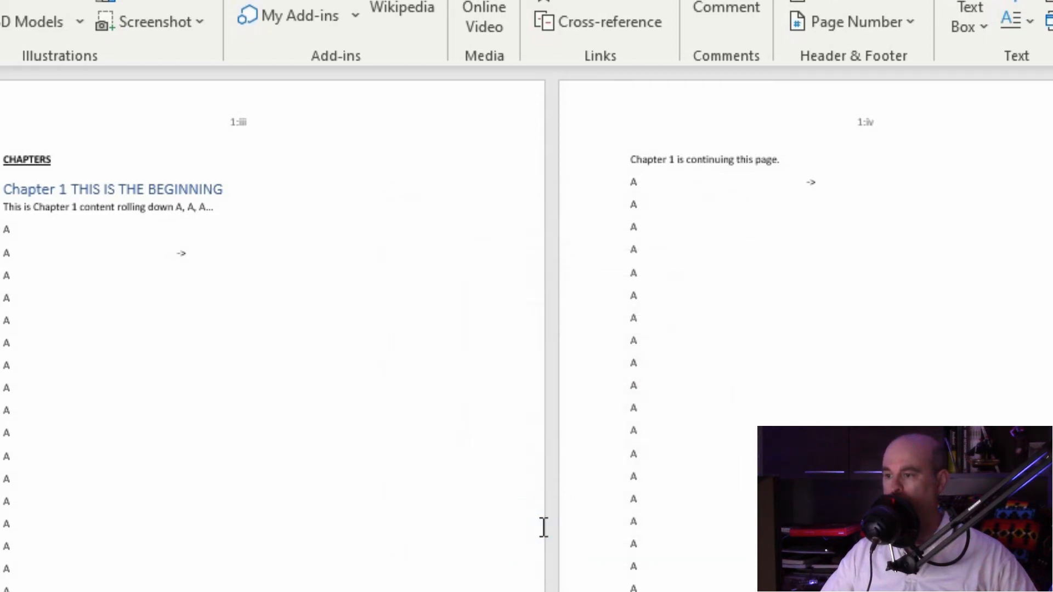
pyautogui.moveTo(274, 166)
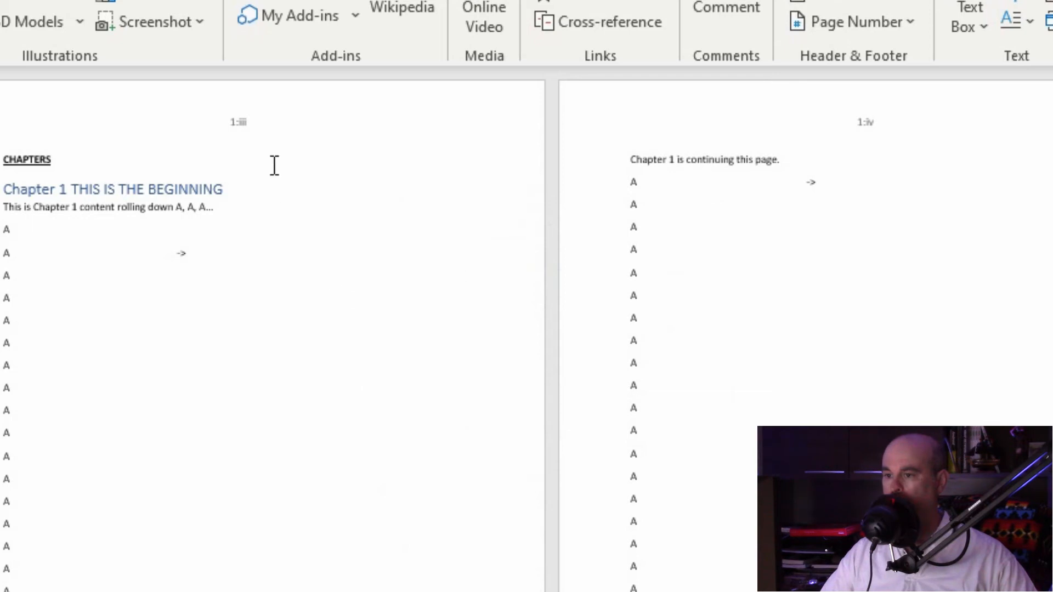
pyautogui.moveTo(234, 148)
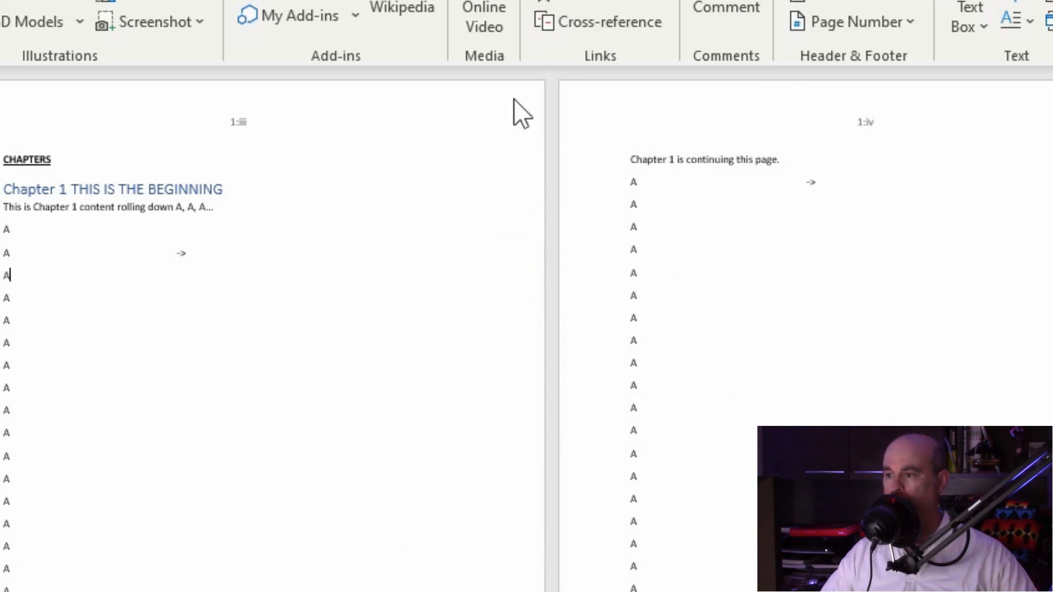
pyautogui.moveTo(886, 134)
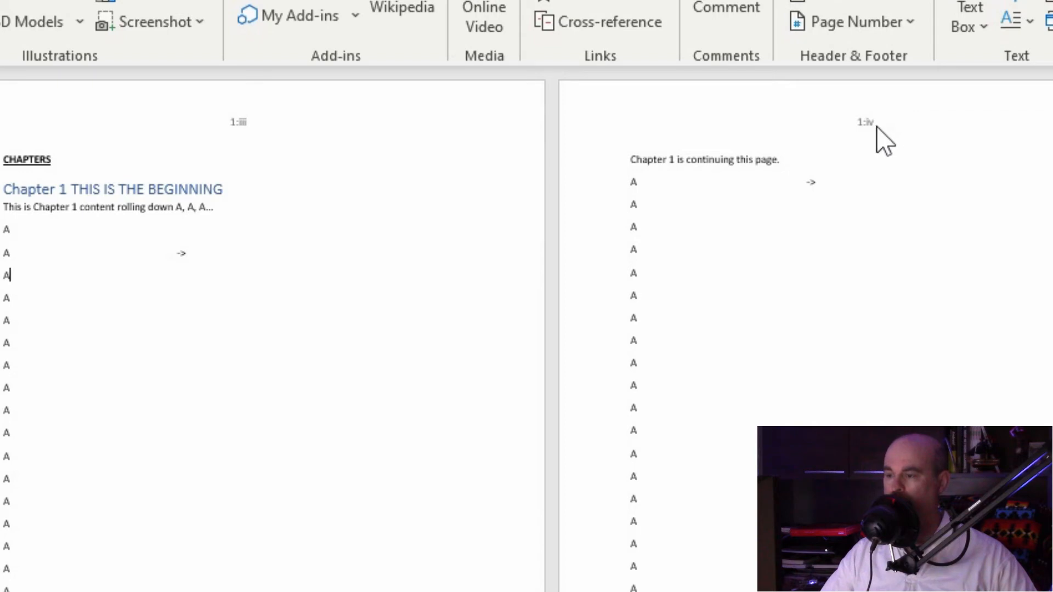
pyautogui.moveTo(366, 173)
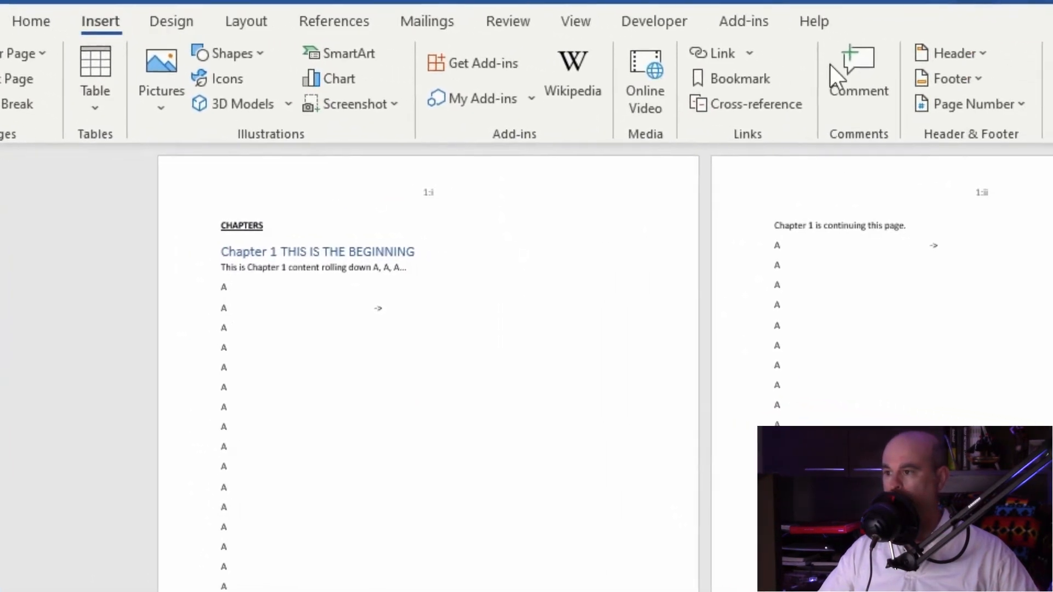
# Enable Different First Page so the first page's header is blank with no number
pyautogui.click(948, 53)
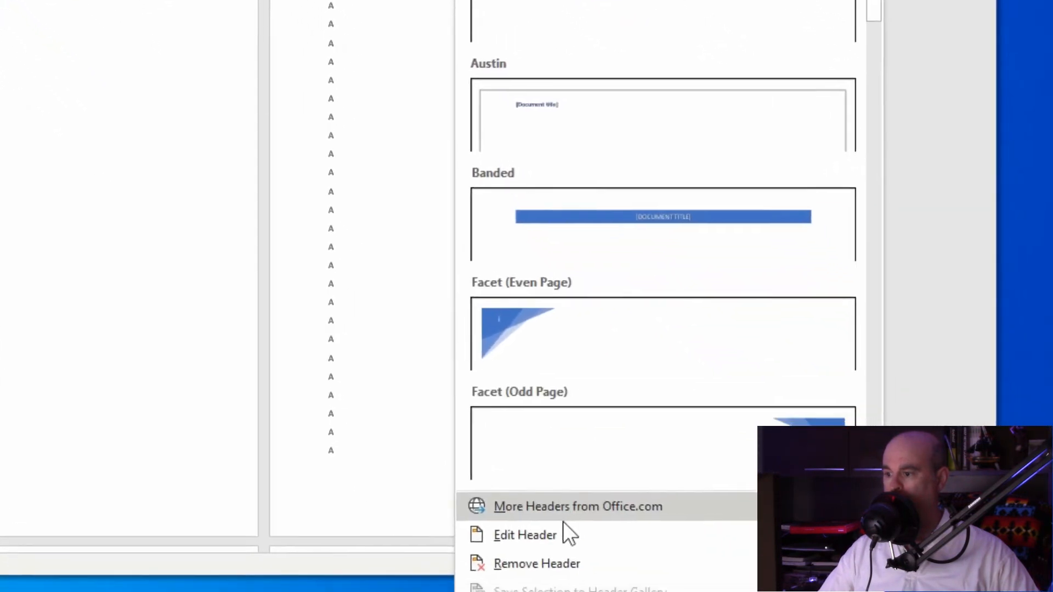
pyautogui.click(525, 534)
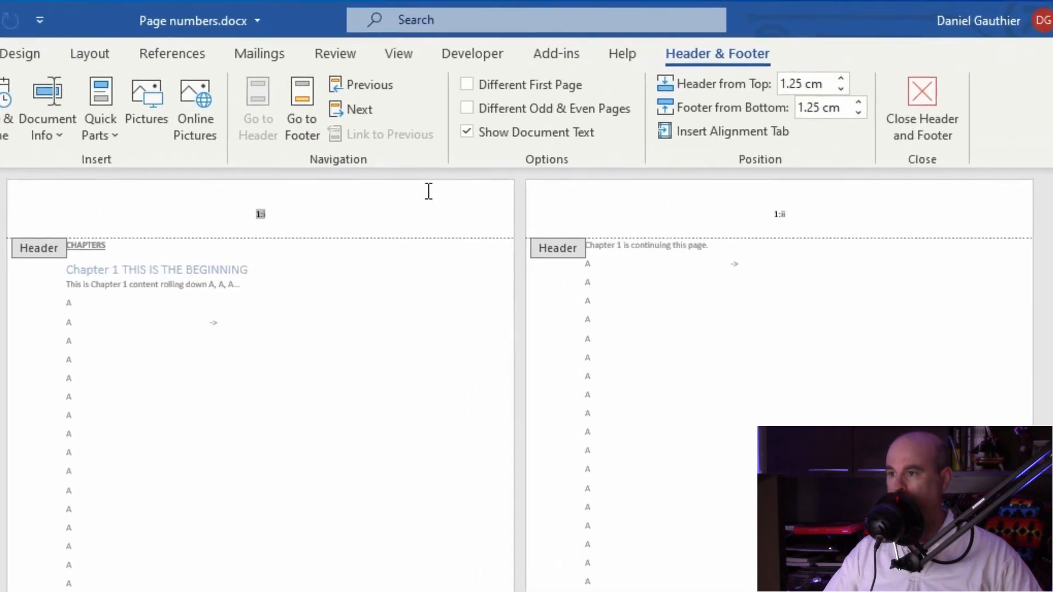
pyautogui.moveTo(468, 84)
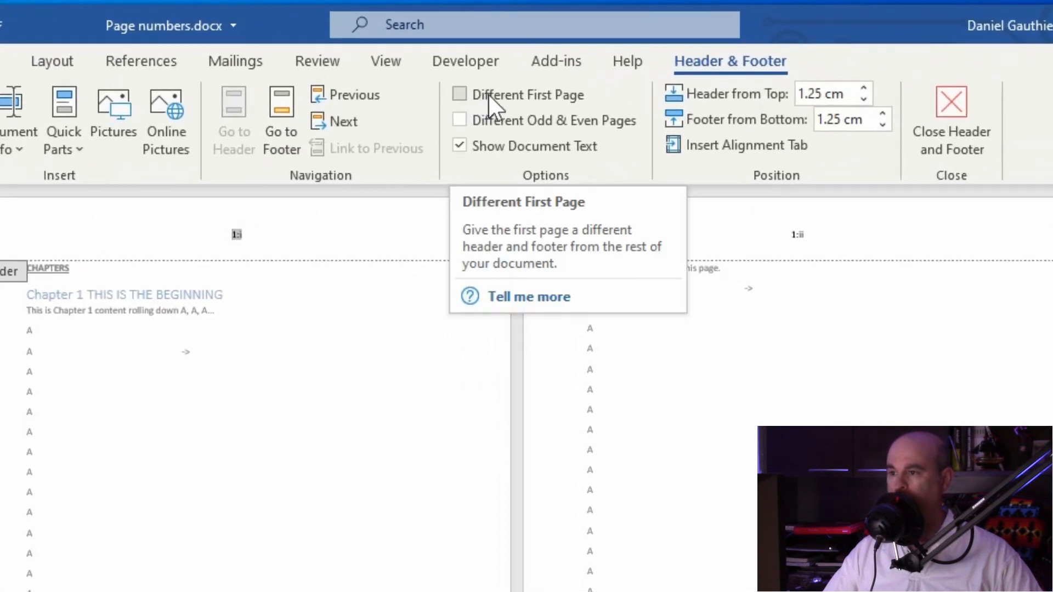
pyautogui.moveTo(507, 104)
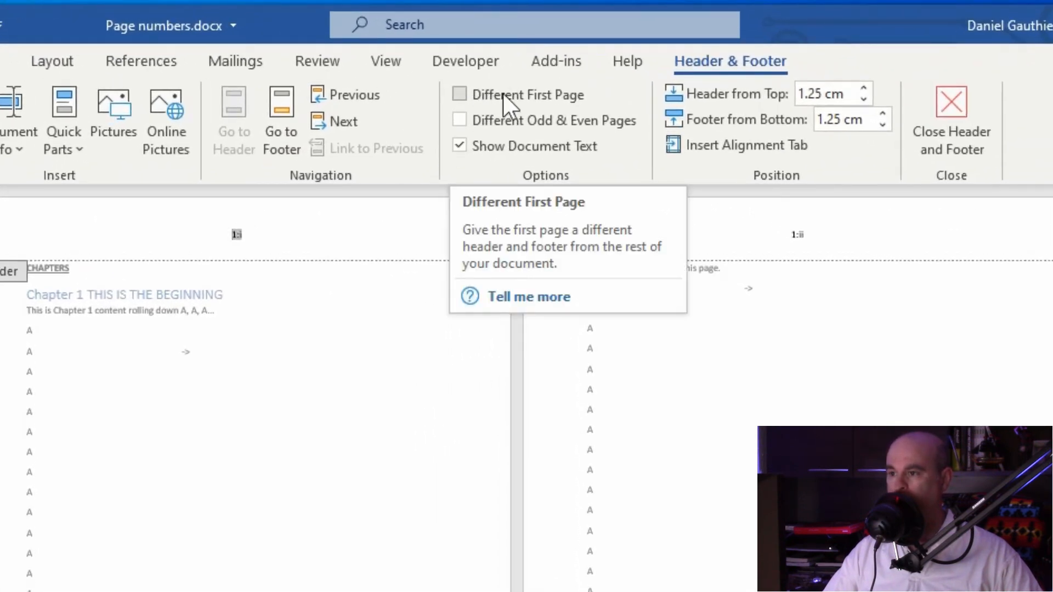
pyautogui.click(459, 94)
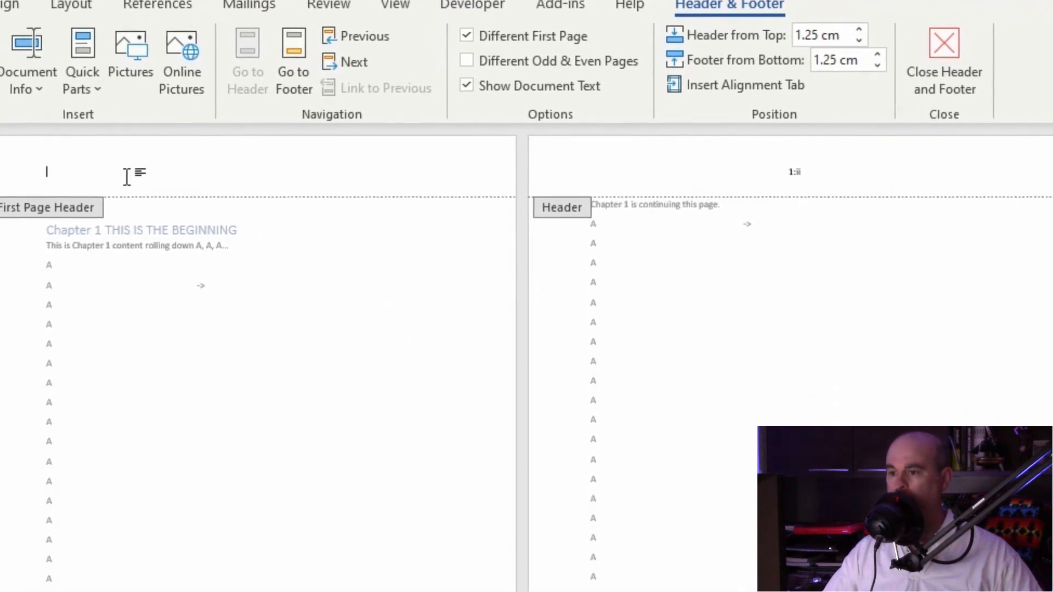
pyautogui.scroll(-3)
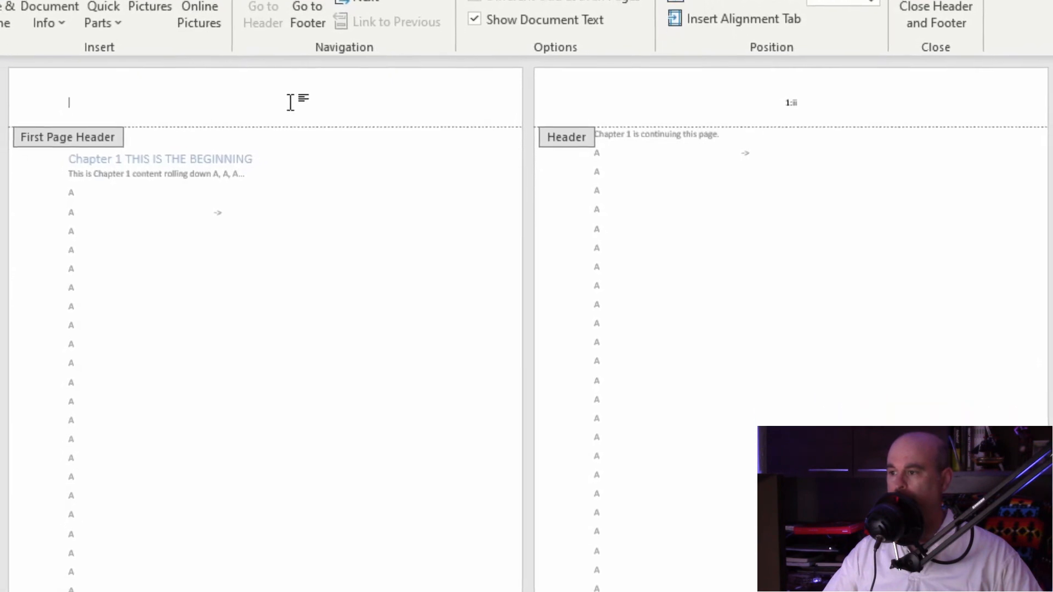
pyautogui.scroll(-3)
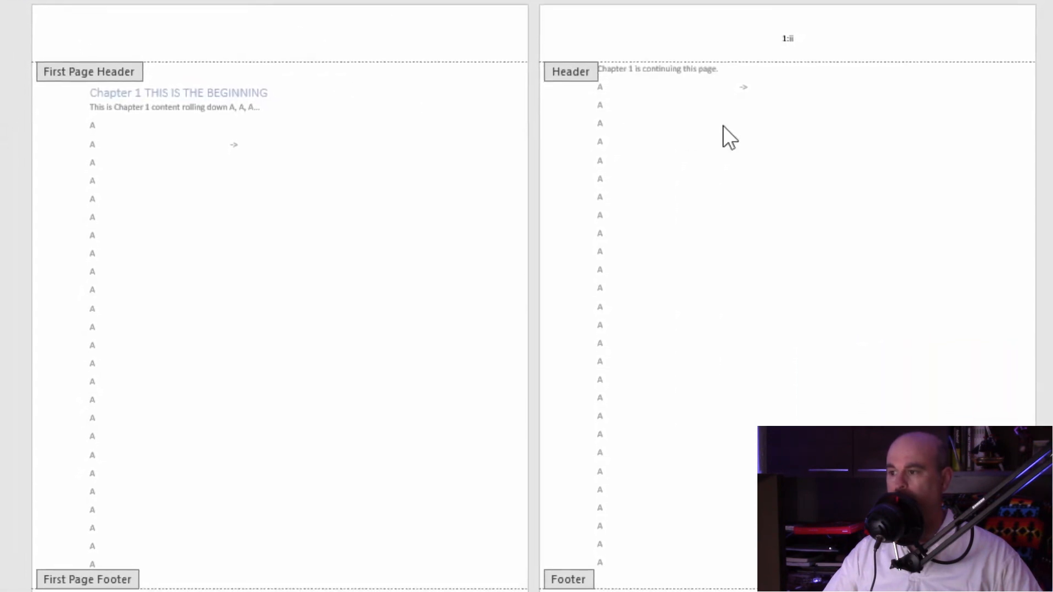
pyautogui.scroll(-3)
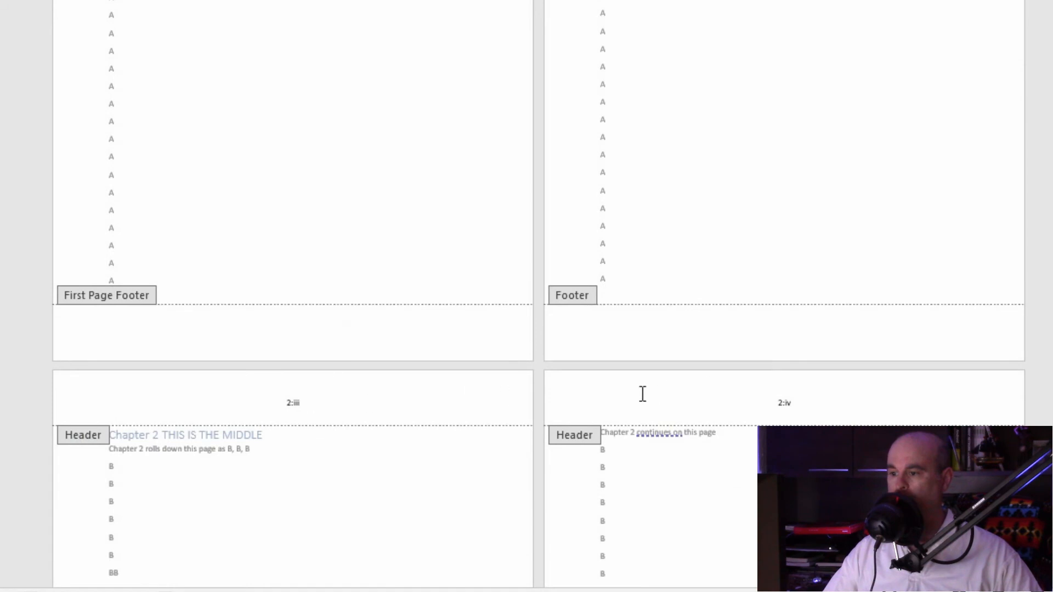
pyautogui.scroll(3)
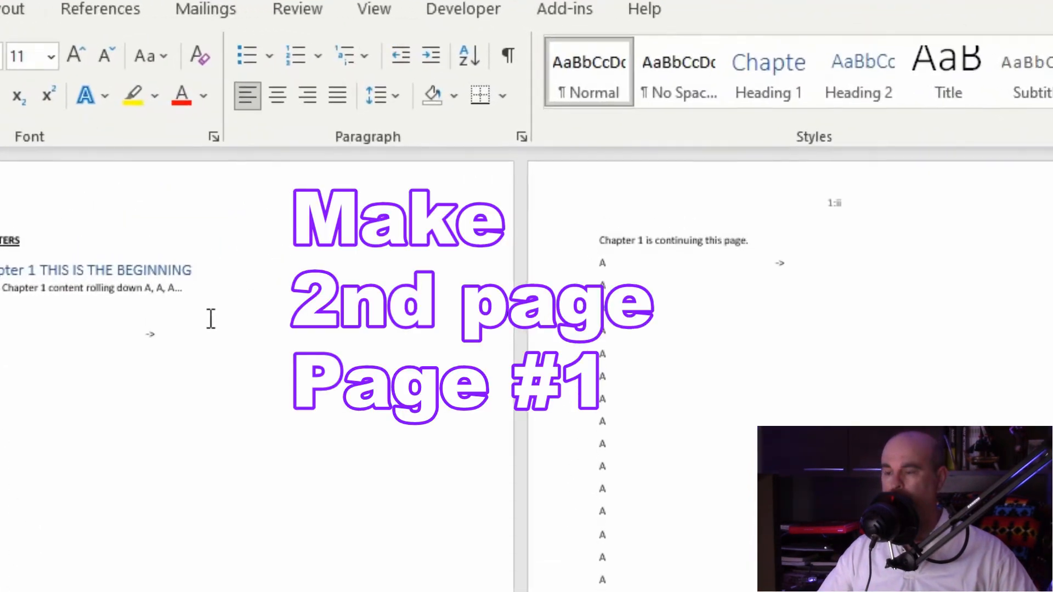
pyautogui.moveTo(867, 211)
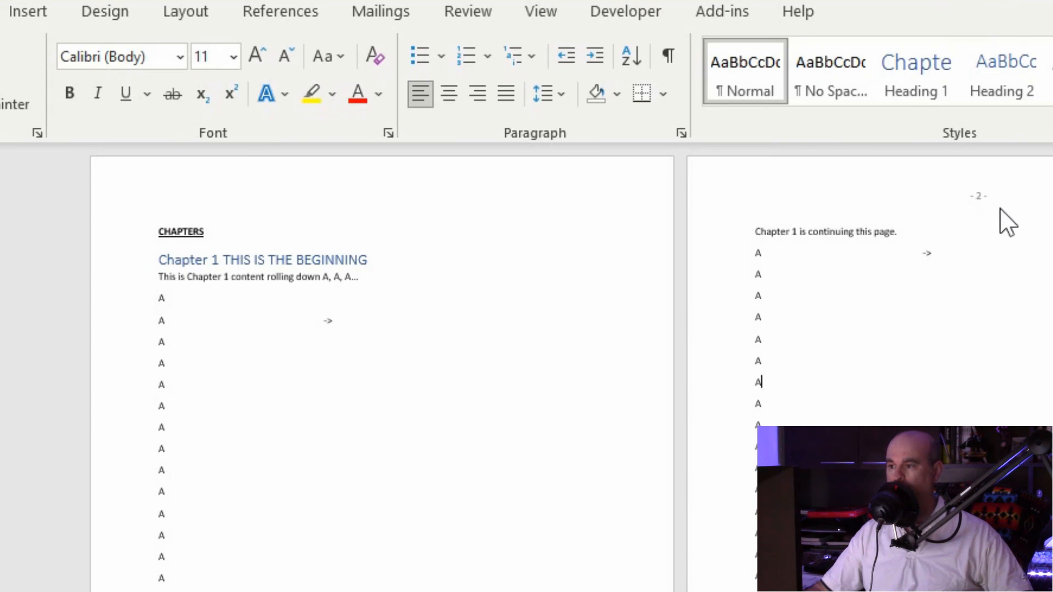
# Set Start at to 0 so pages after the first read - 1 -, - 2 -, - 3 -
pyautogui.click(28, 11)
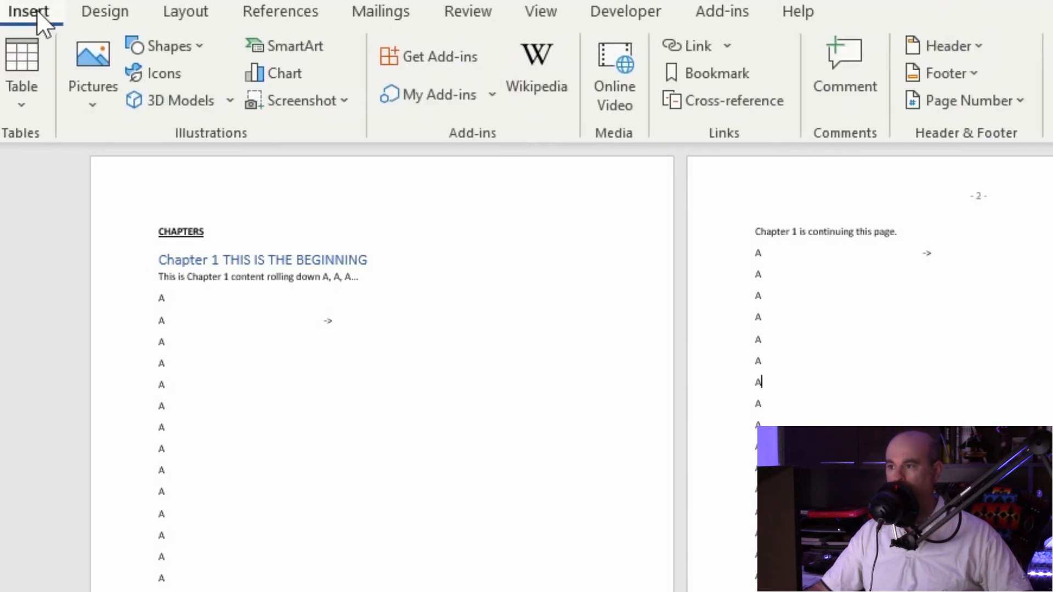
pyautogui.click(965, 100)
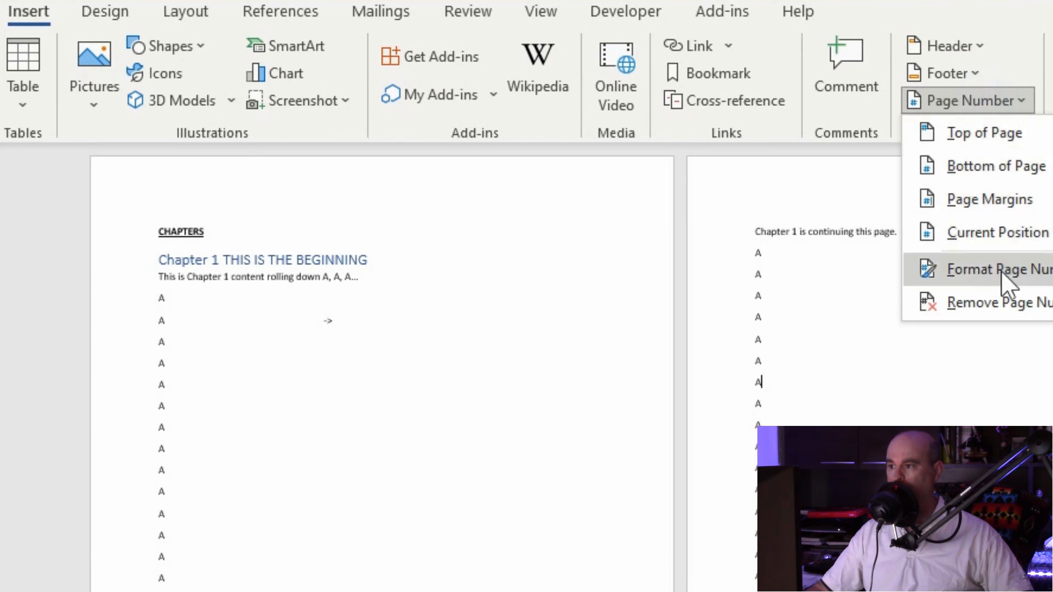
pyautogui.click(997, 269)
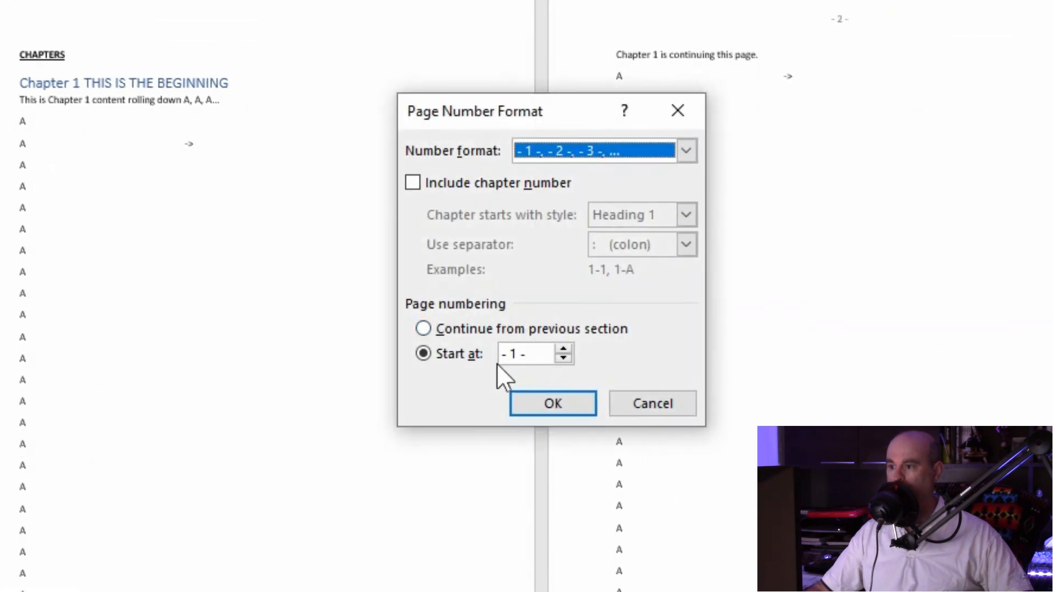
pyautogui.write('0')
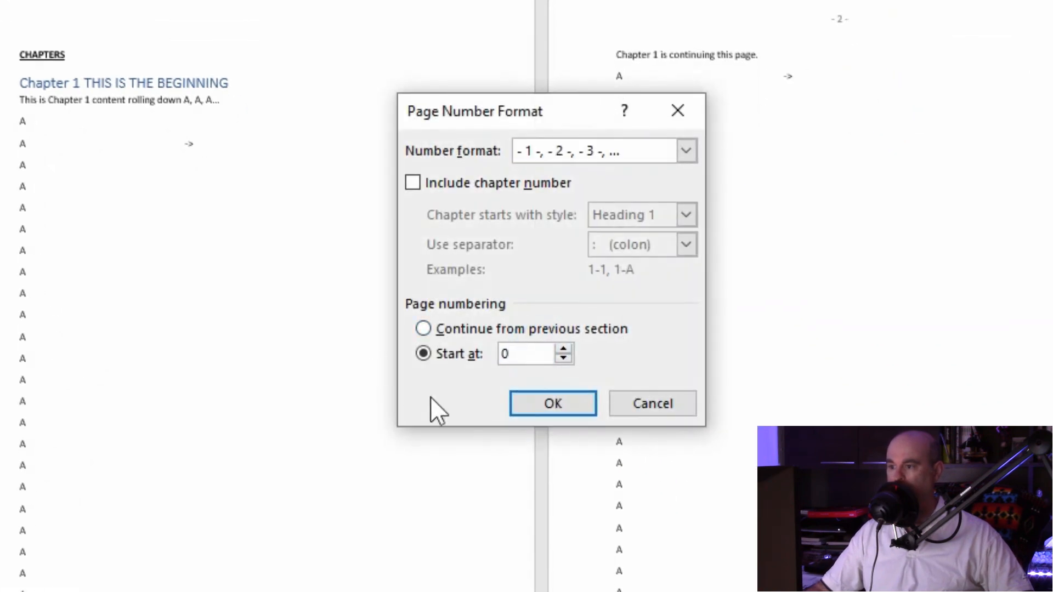
pyautogui.click(552, 404)
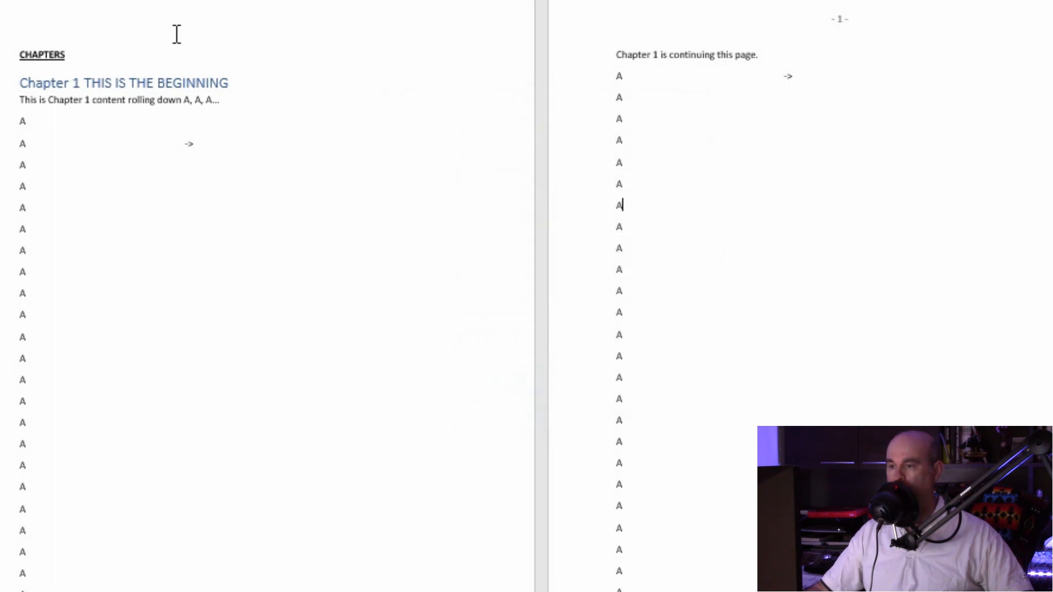
pyautogui.moveTo(877, 35)
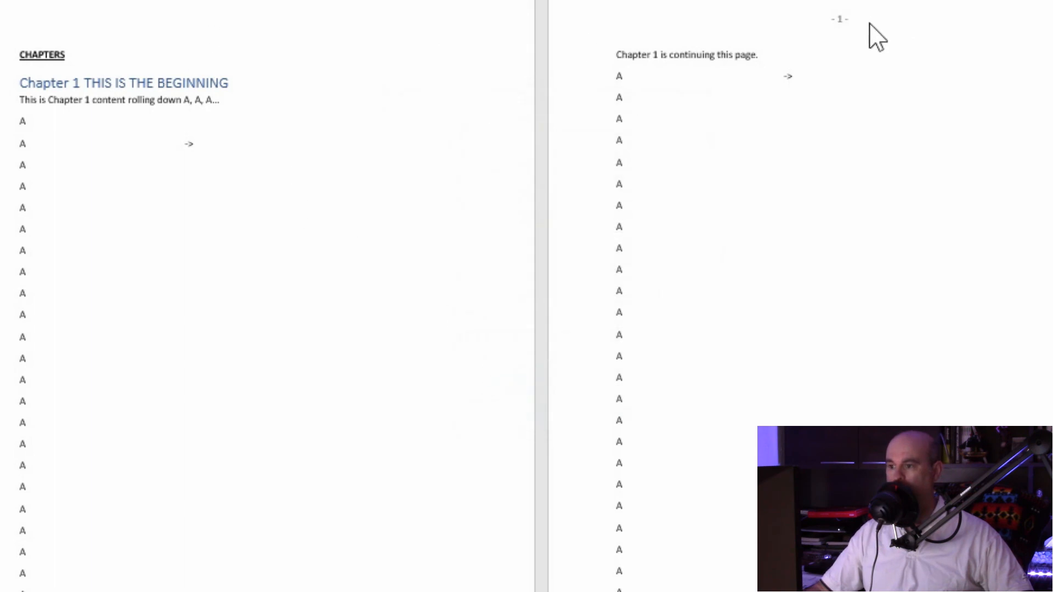
pyautogui.scroll(-3)
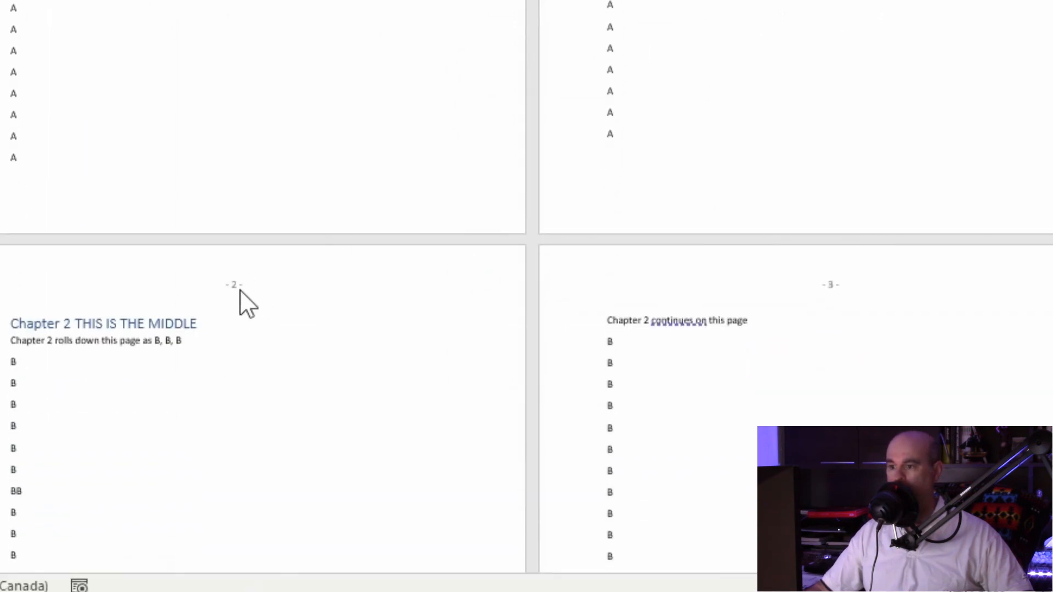
pyautogui.moveTo(836, 299)
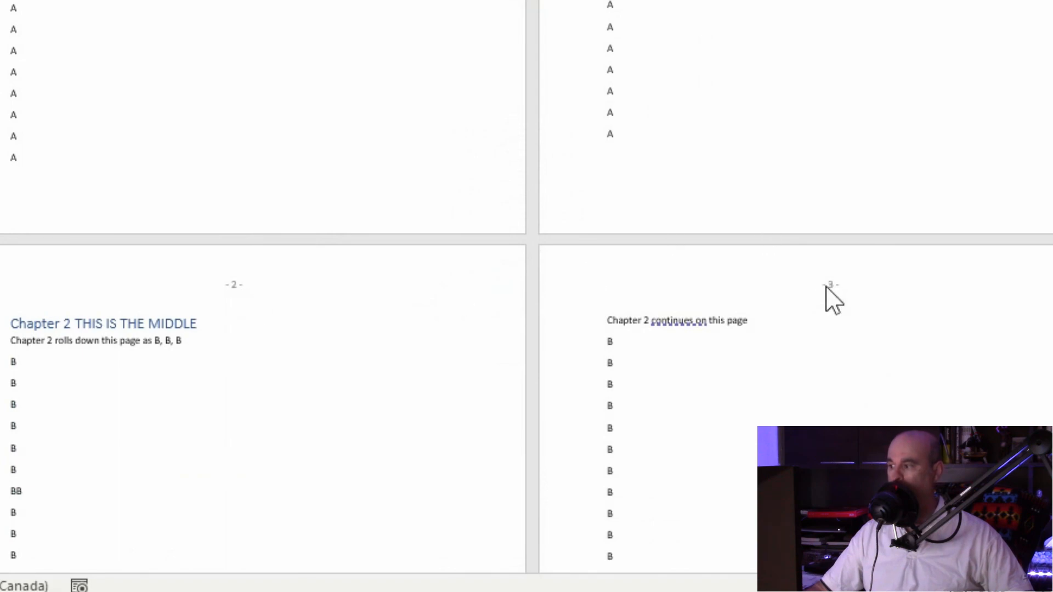
pyautogui.click(430, 319)
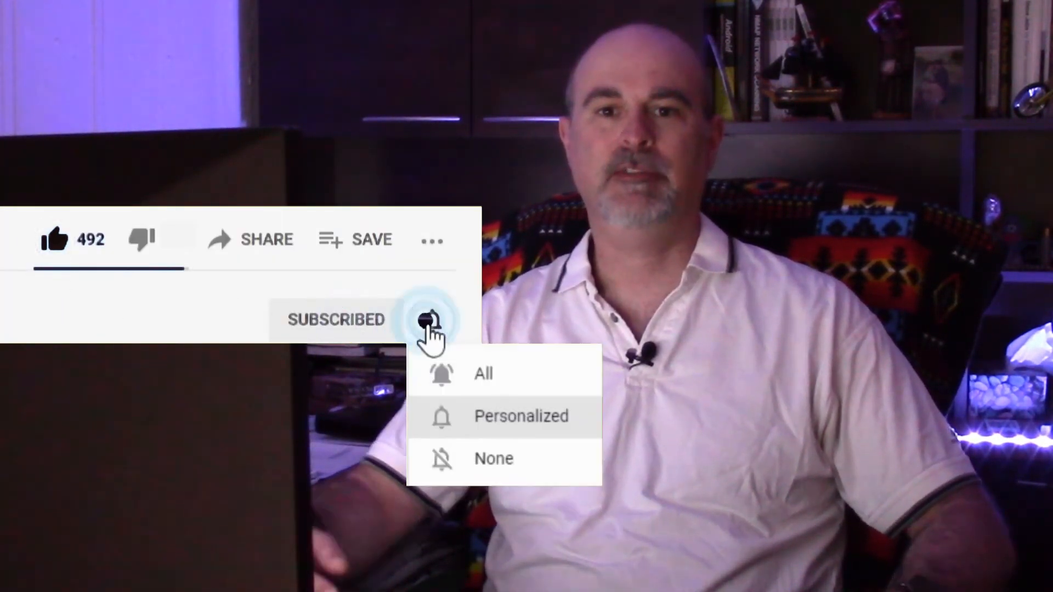